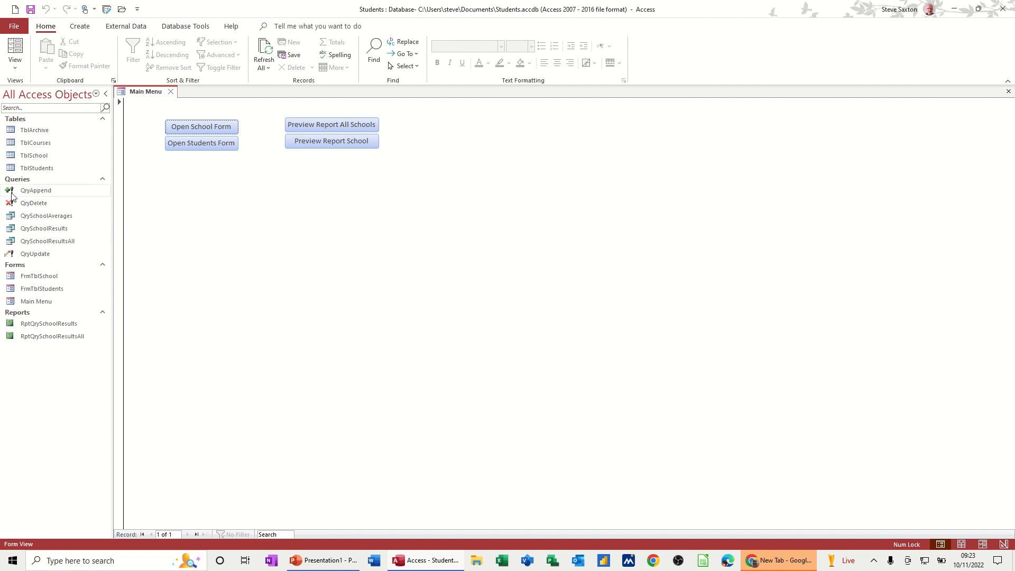
pyautogui.moveTo(31, 197)
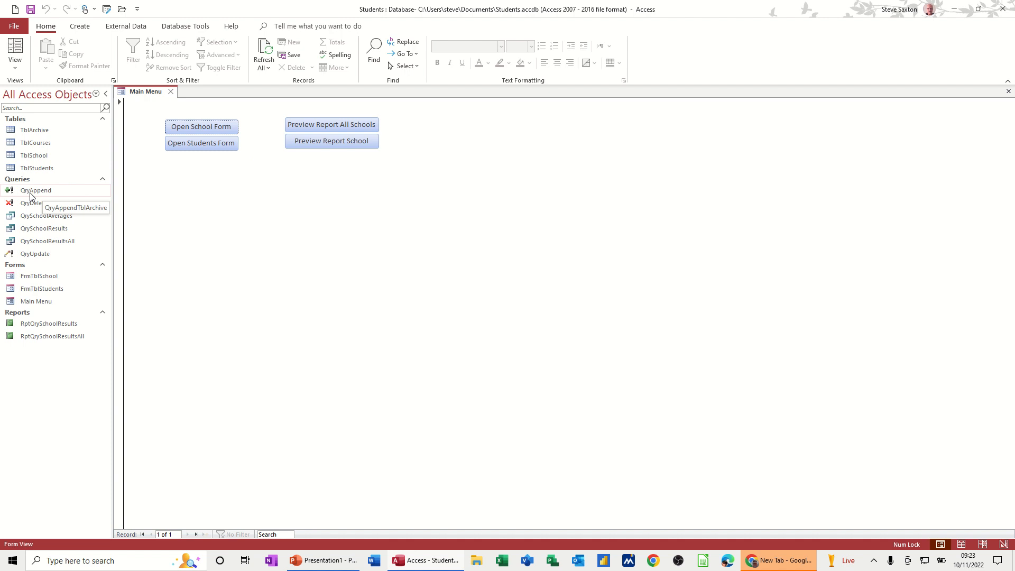
pyautogui.moveTo(27, 200)
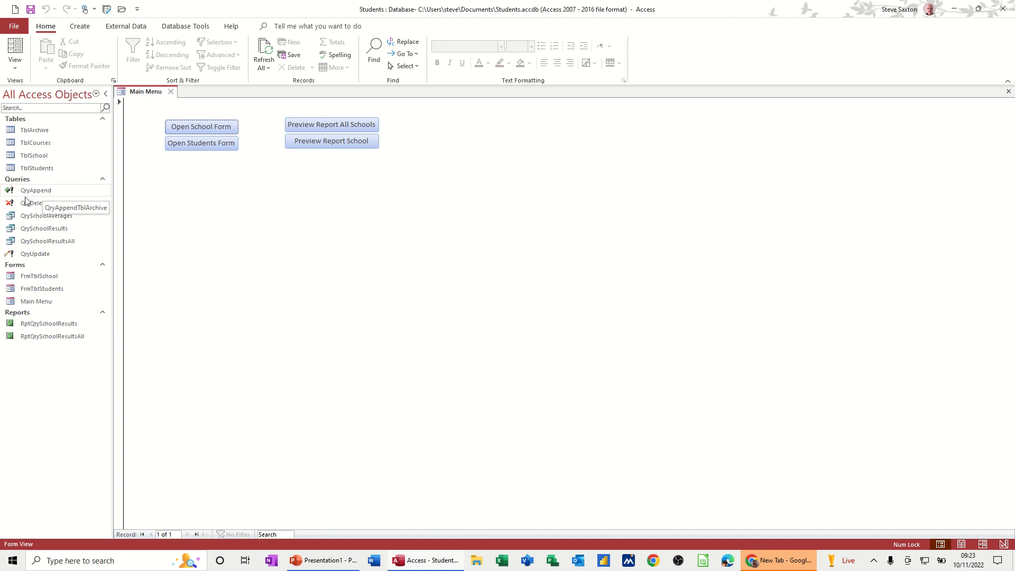
pyautogui.moveTo(68, 267)
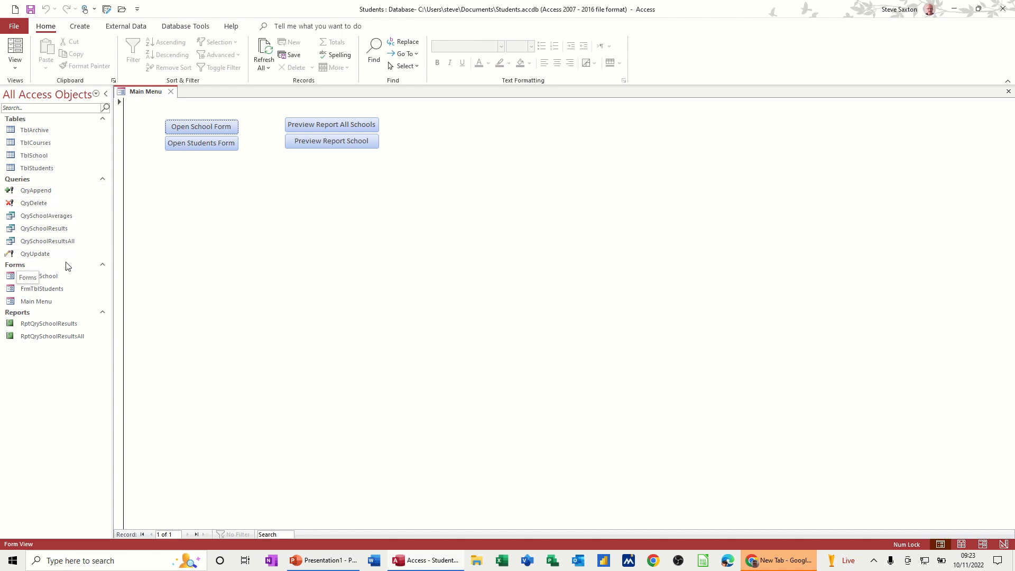
pyautogui.moveTo(27, 207)
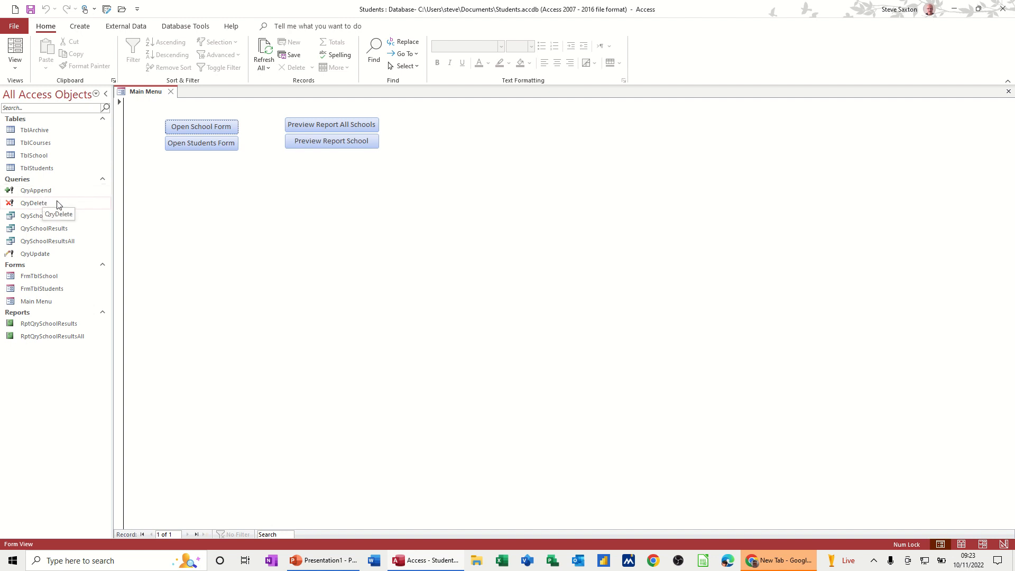
# Review the QryDelete design, run QryAppend, and close the archive table
pyautogui.click(33, 202)
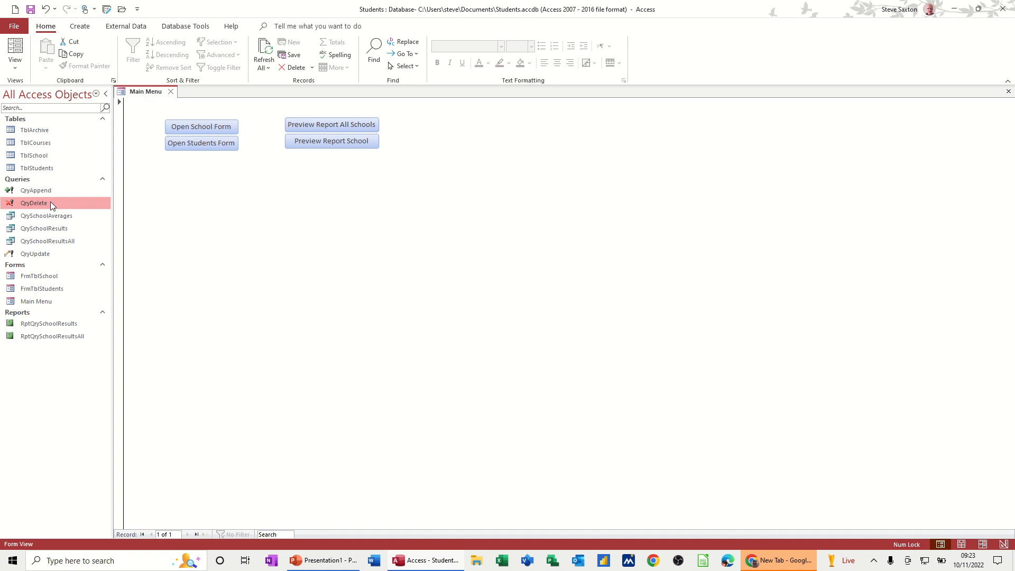
pyautogui.doubleClick(33, 202)
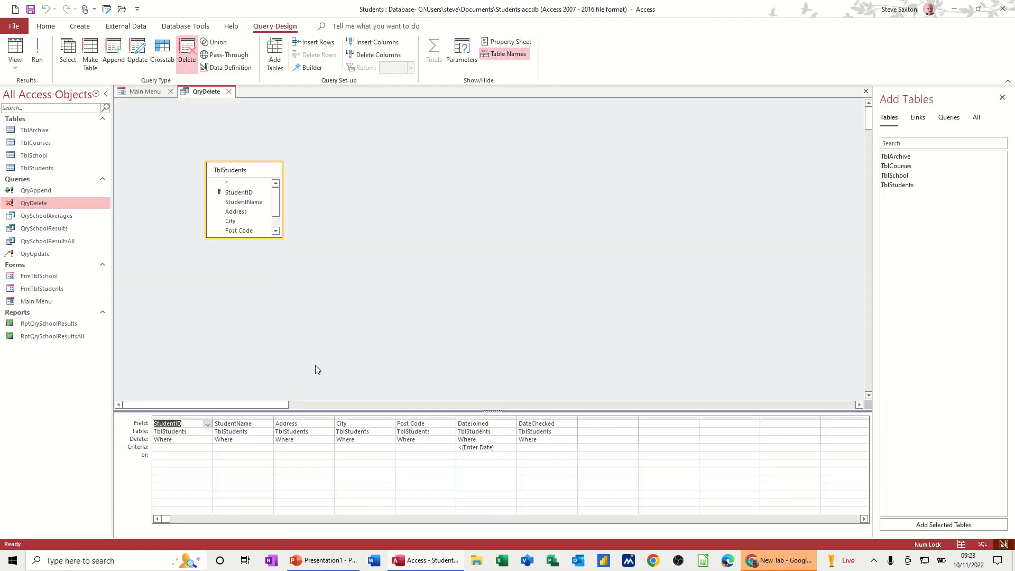
pyautogui.moveTo(455, 457)
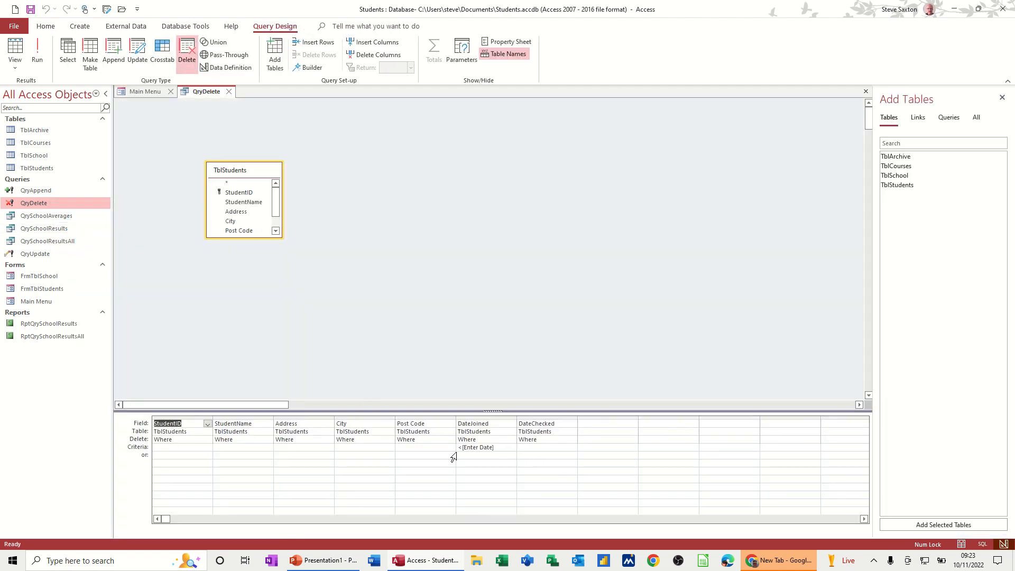
pyautogui.moveTo(465, 448)
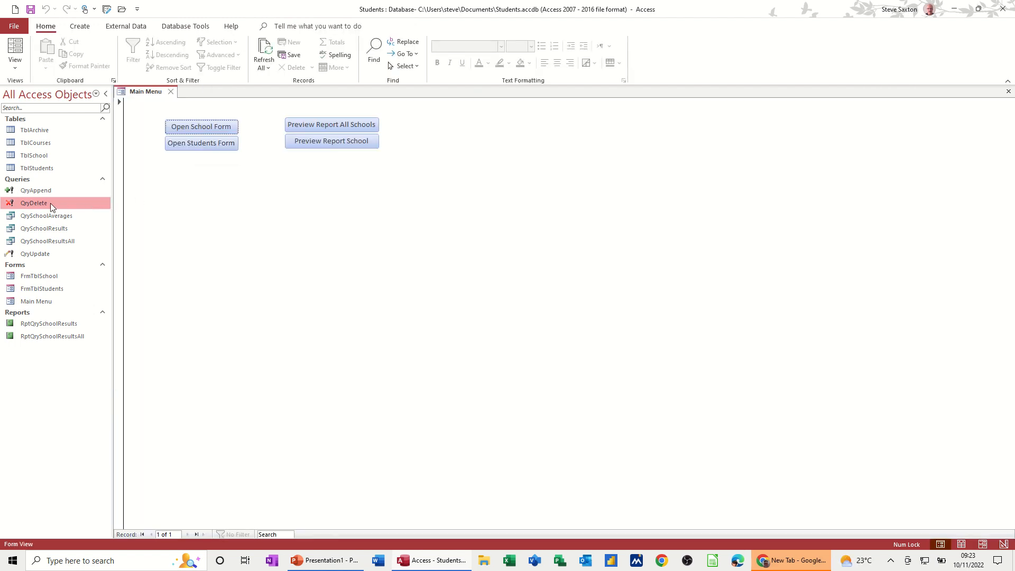
pyautogui.rightClick(36, 190)
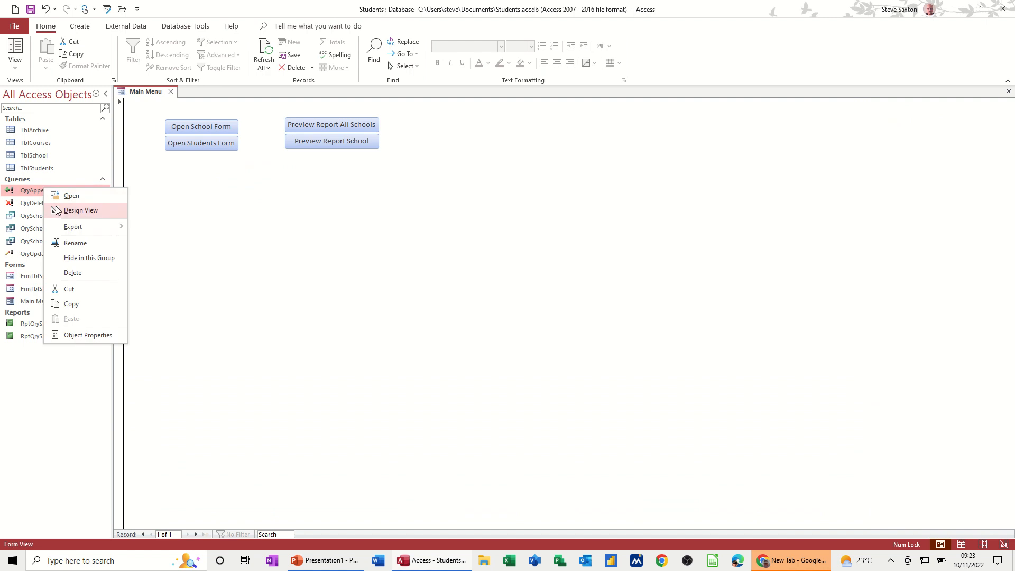
pyautogui.click(81, 210)
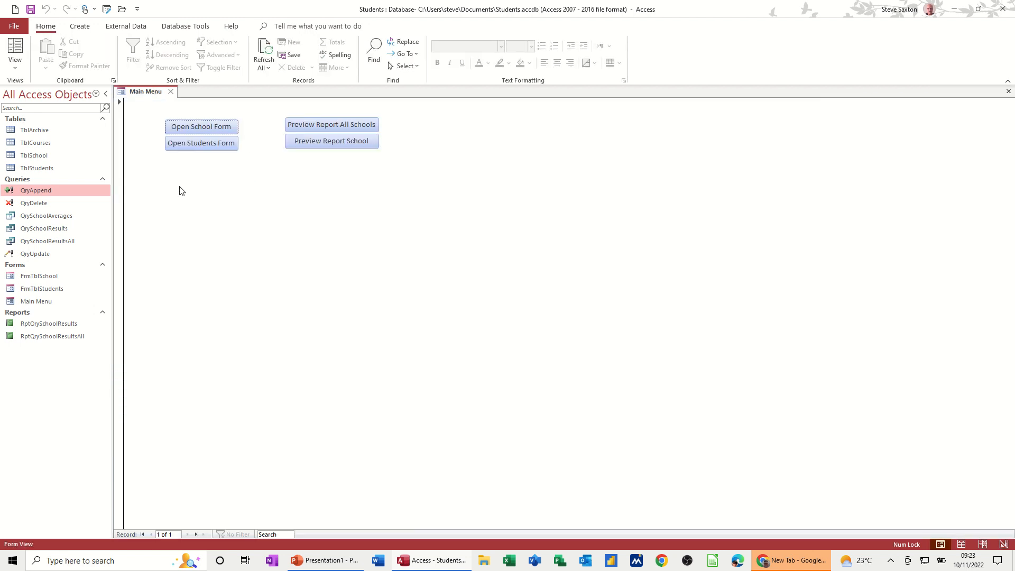
pyautogui.moveTo(30, 190)
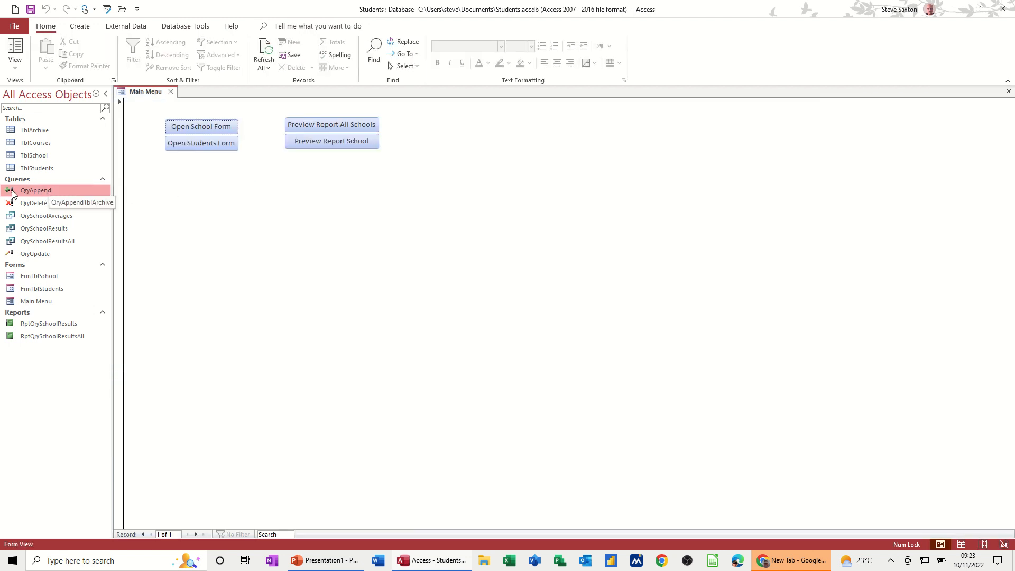
pyautogui.moveTo(32, 193)
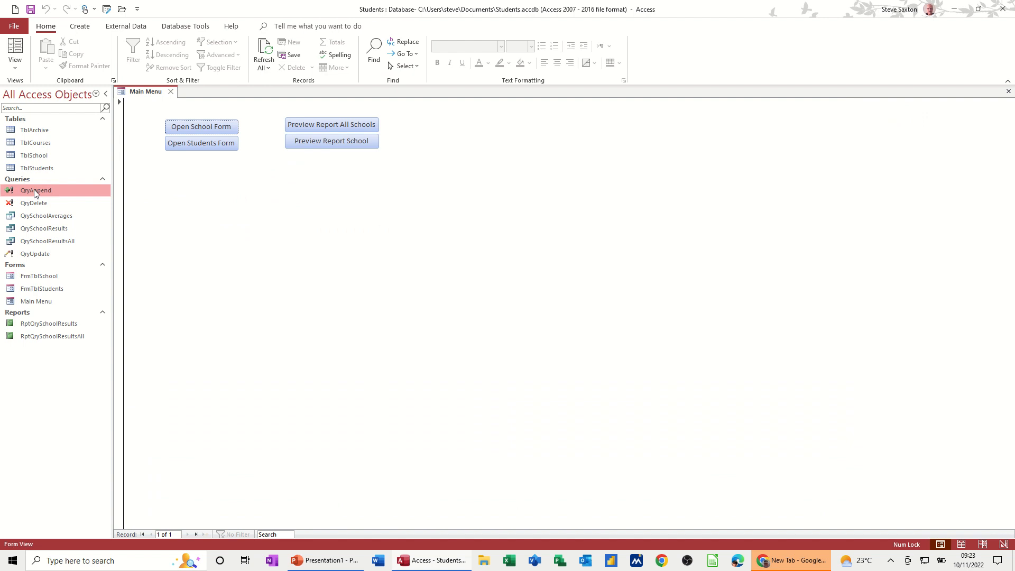
pyautogui.doubleClick(36, 168)
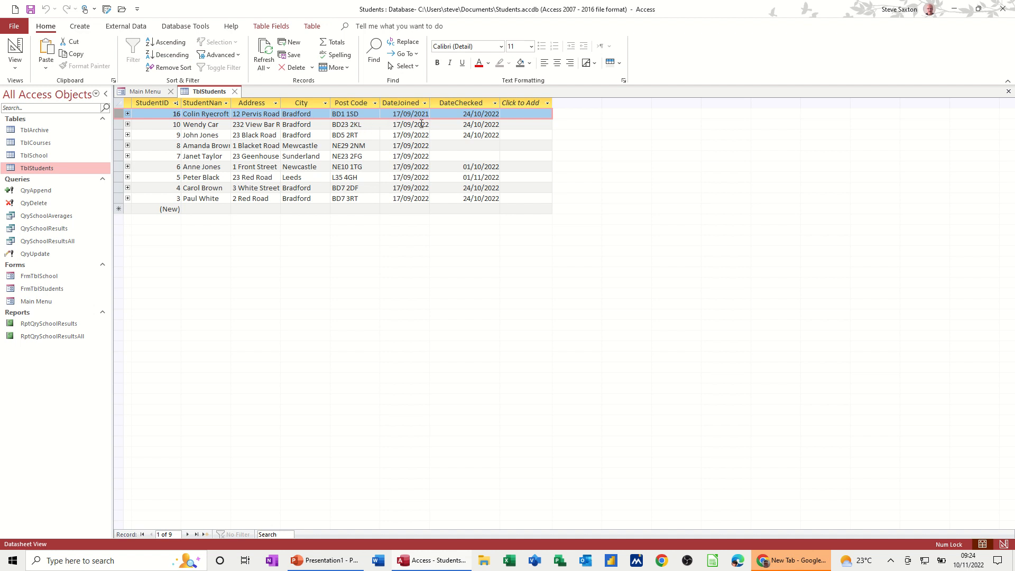
pyautogui.moveTo(377, 124)
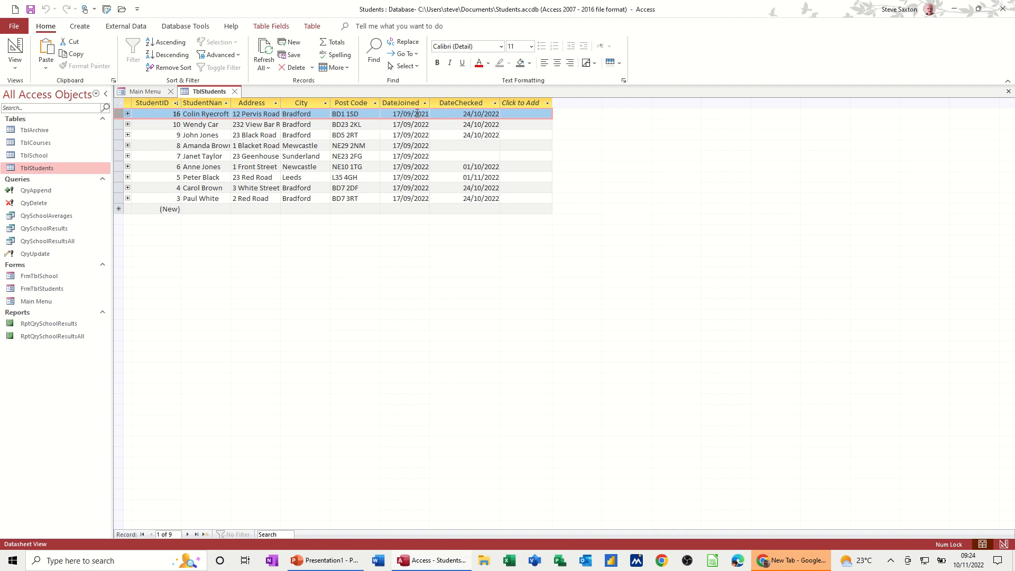
pyautogui.moveTo(37, 144)
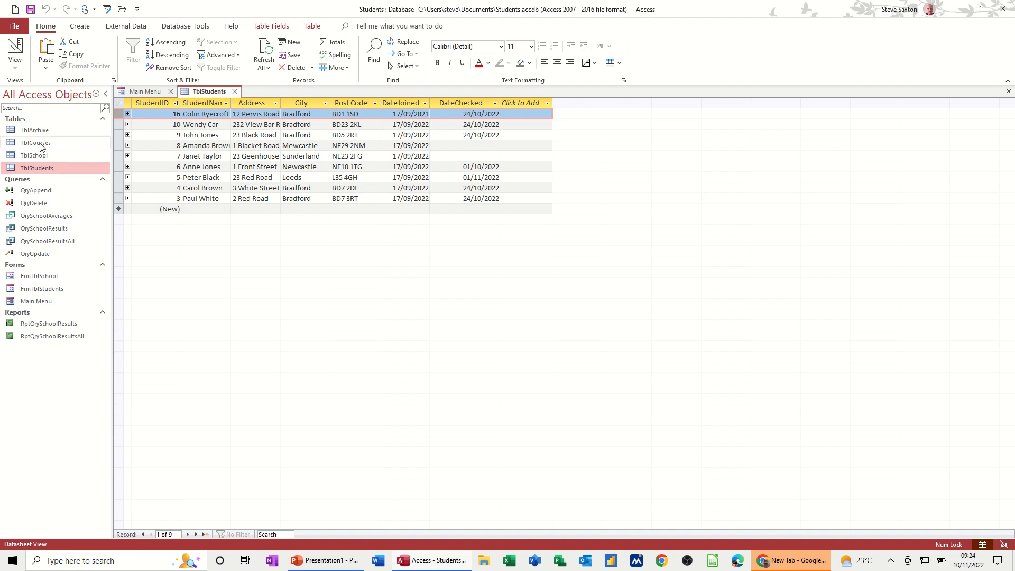
pyautogui.moveTo(203, 122)
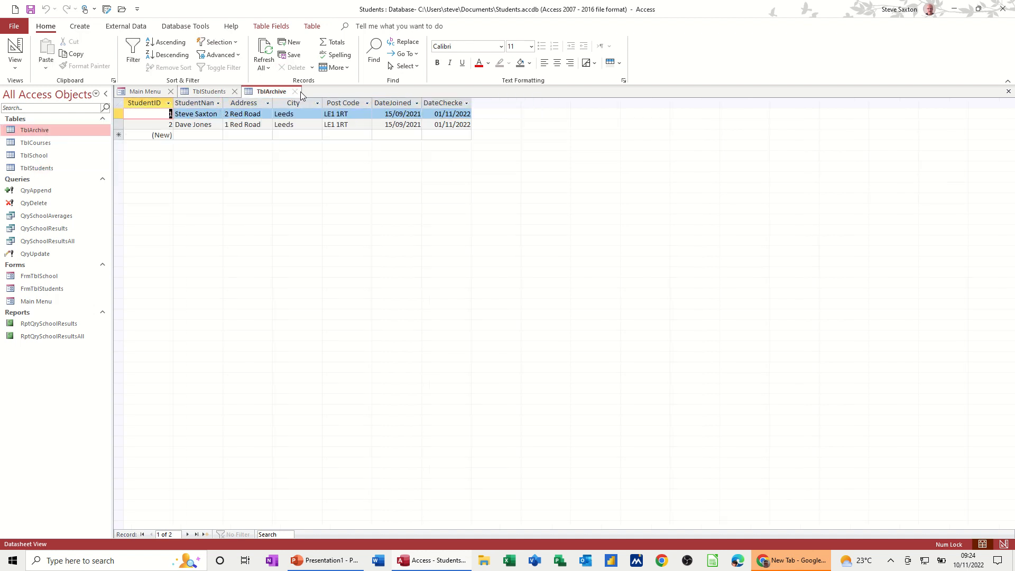
pyautogui.click(205, 91)
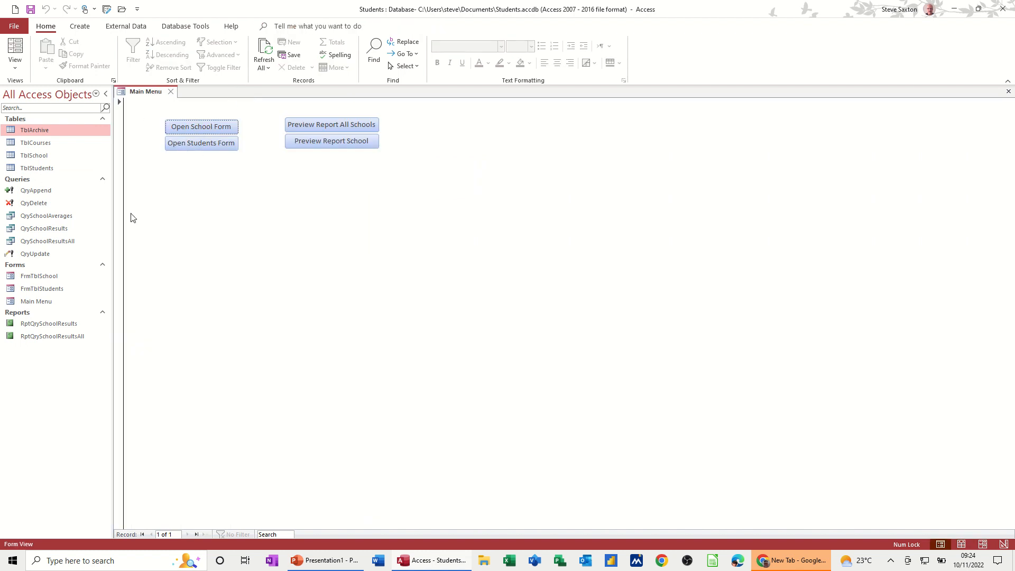
# Create a new blank macro with the default OnError action removed
pyautogui.click(80, 26)
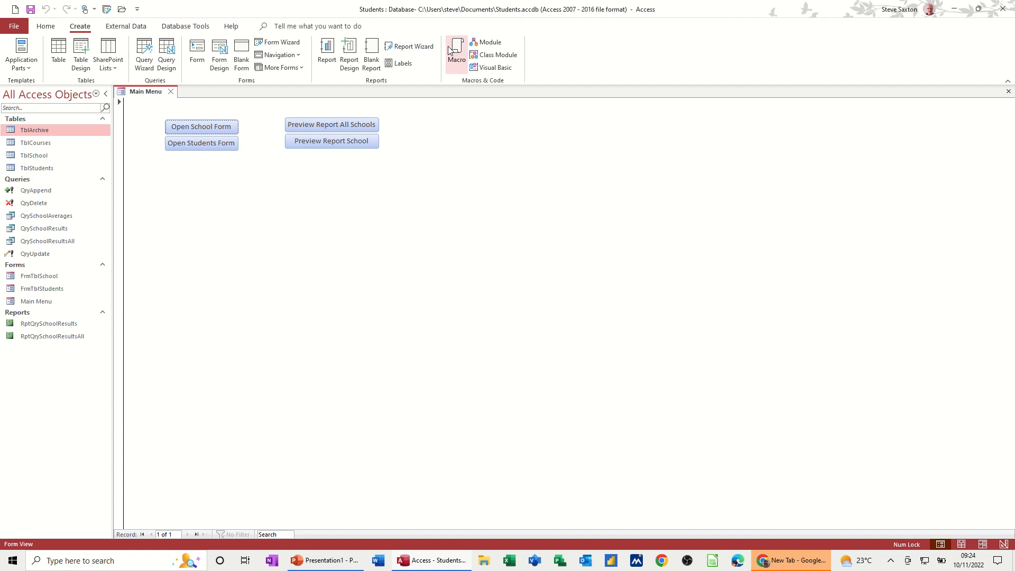
pyautogui.click(452, 48)
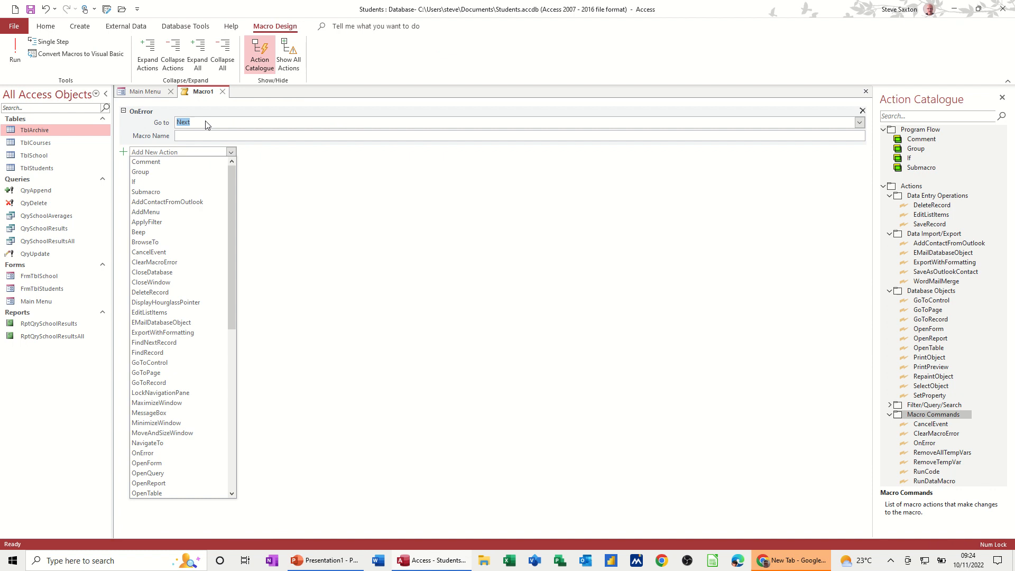
pyautogui.click(816, 122)
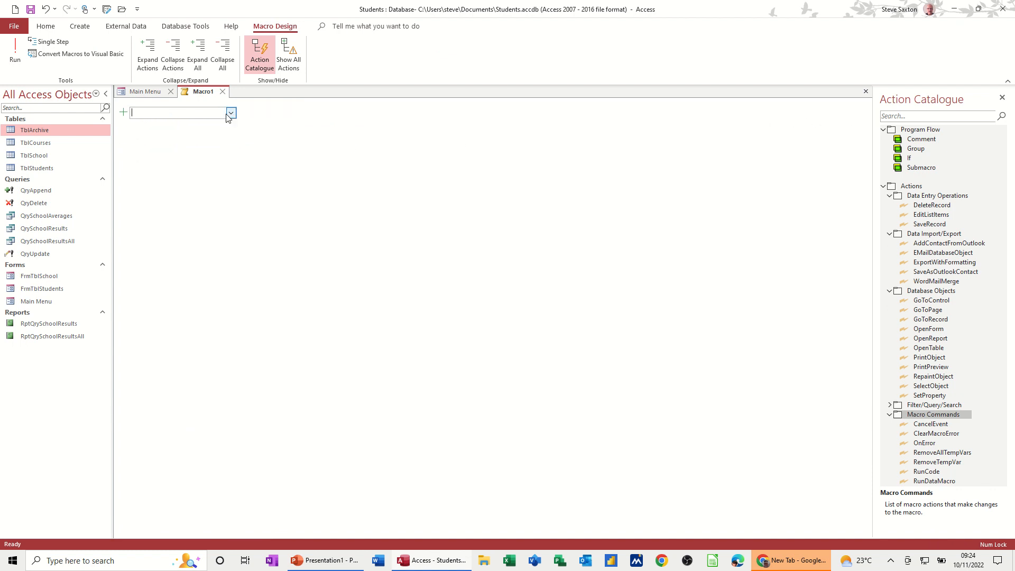
pyautogui.click(231, 112)
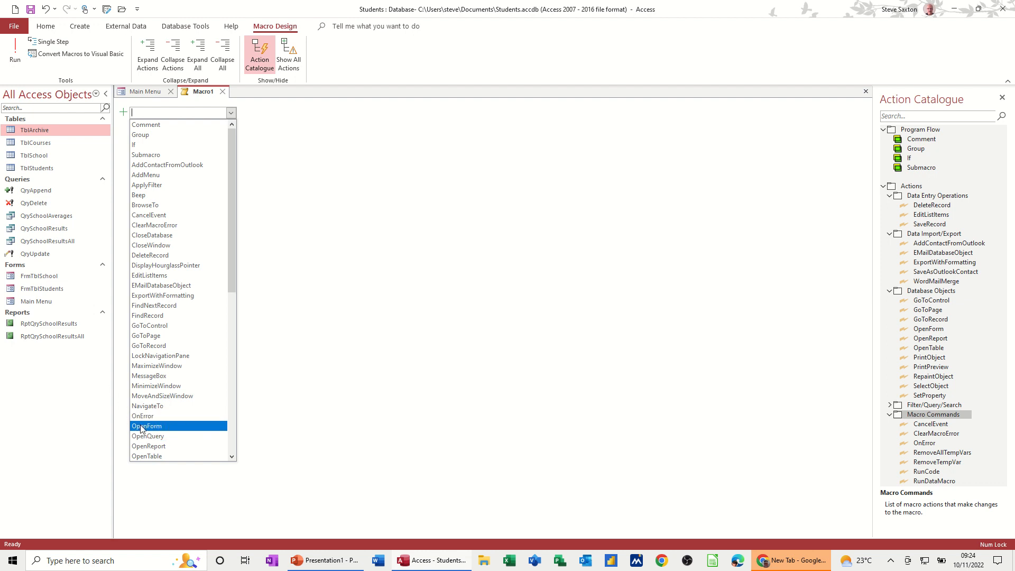
# Add an OpenForm action for FrmTblStudents in Form view and start saving the macro
pyautogui.click(146, 425)
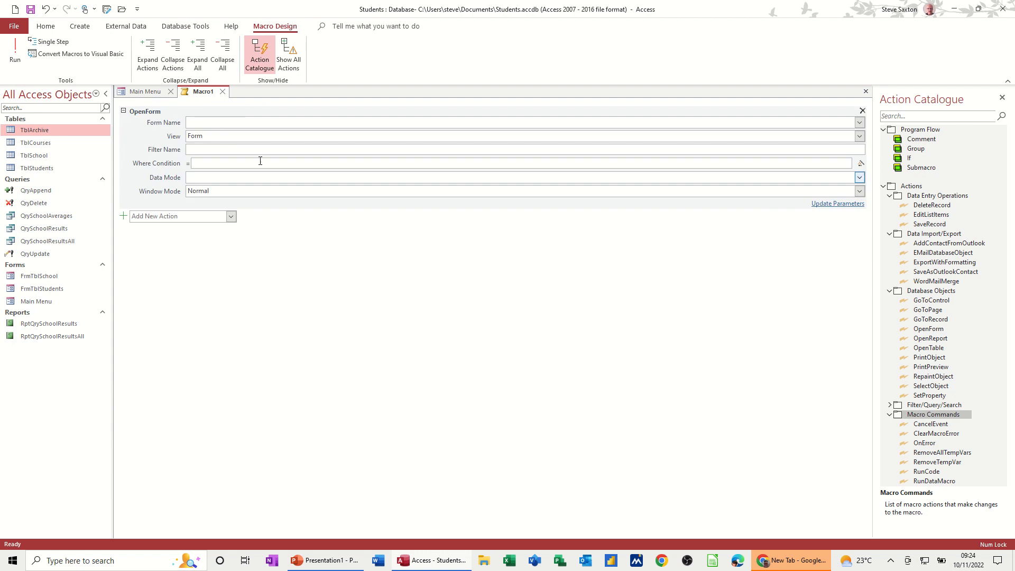
pyautogui.click(858, 123)
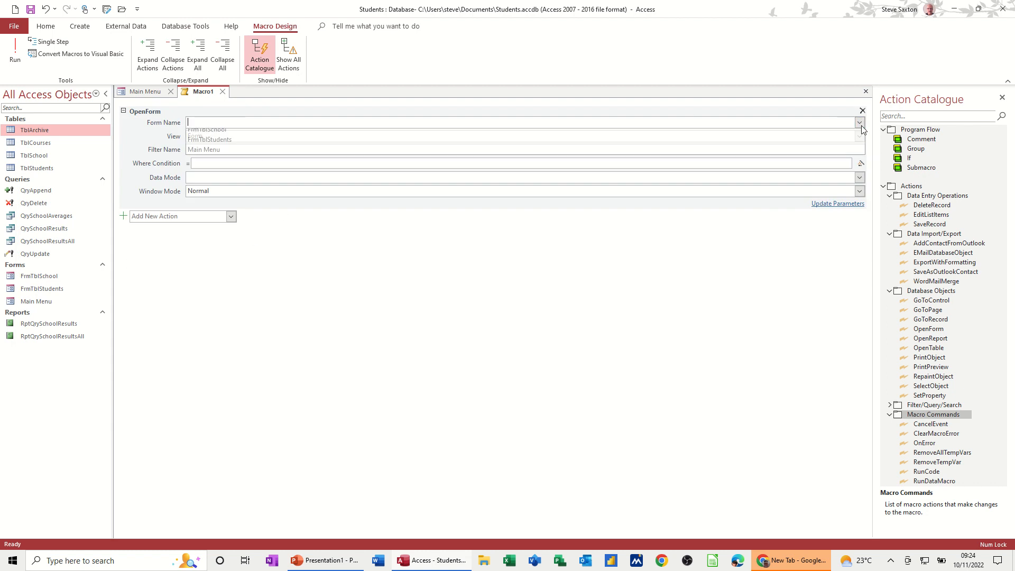
pyautogui.click(209, 140)
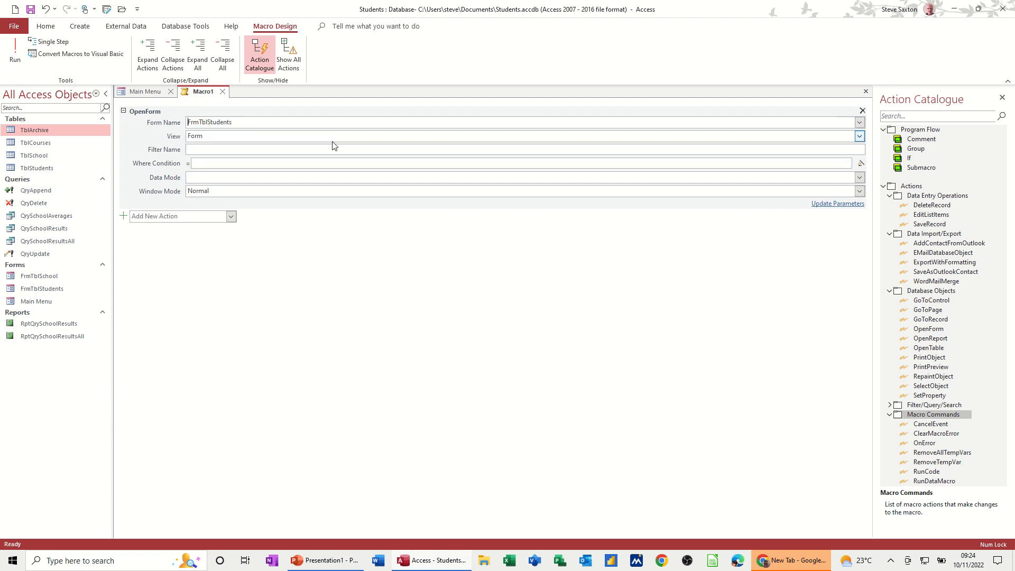
pyautogui.click(207, 162)
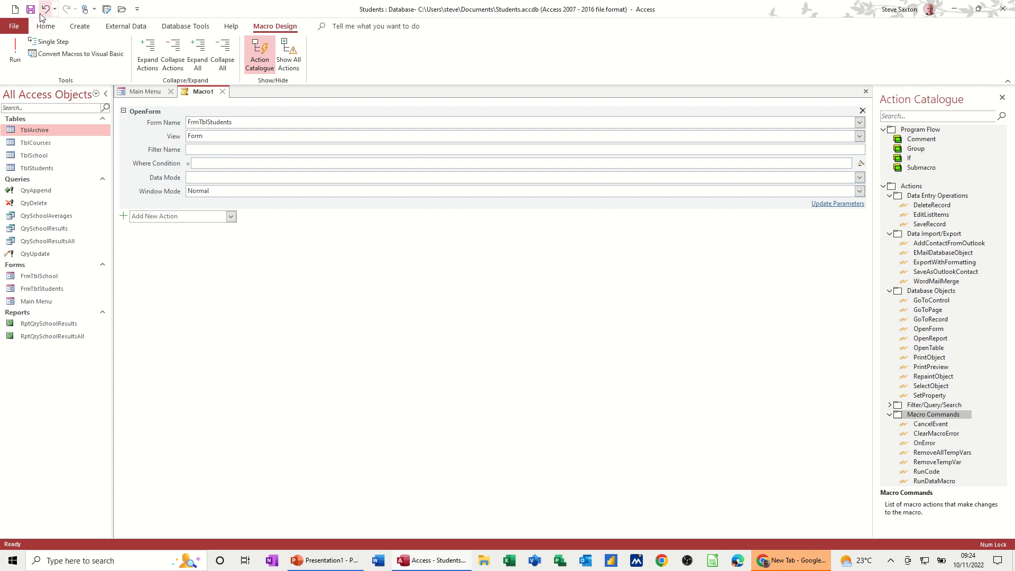
pyautogui.click(27, 9)
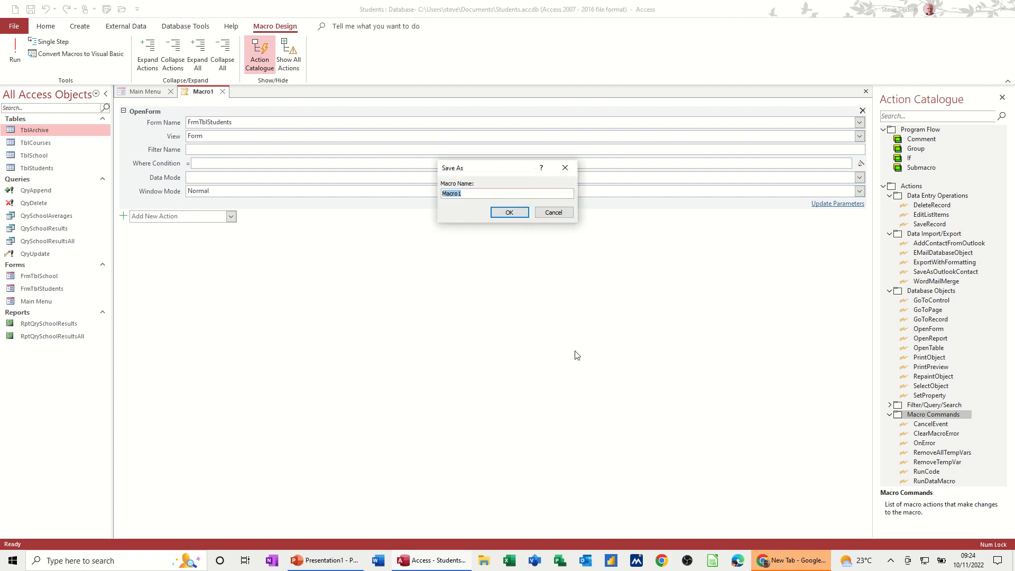
pyautogui.write('Mcr')
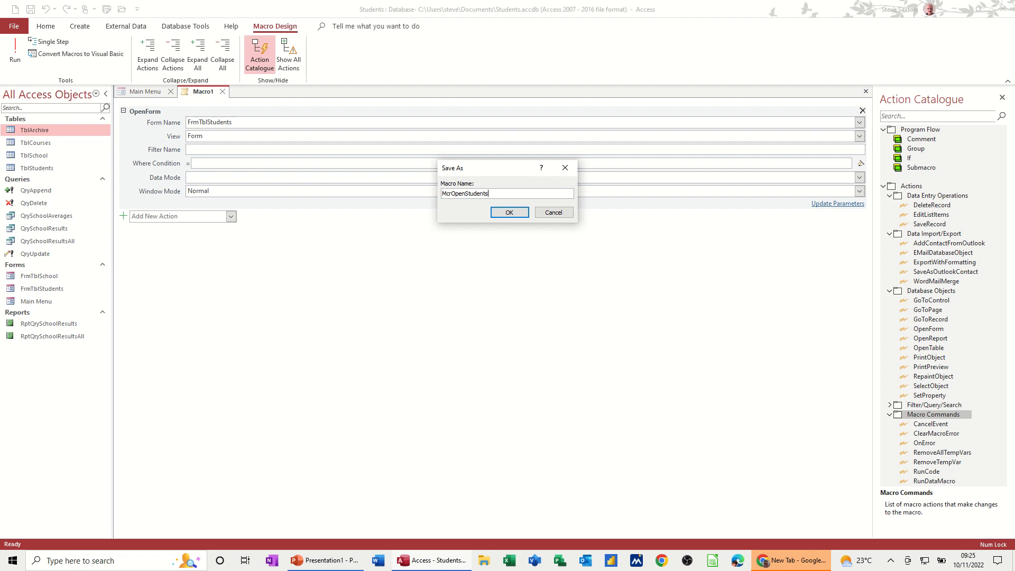
pyautogui.write('Frm')
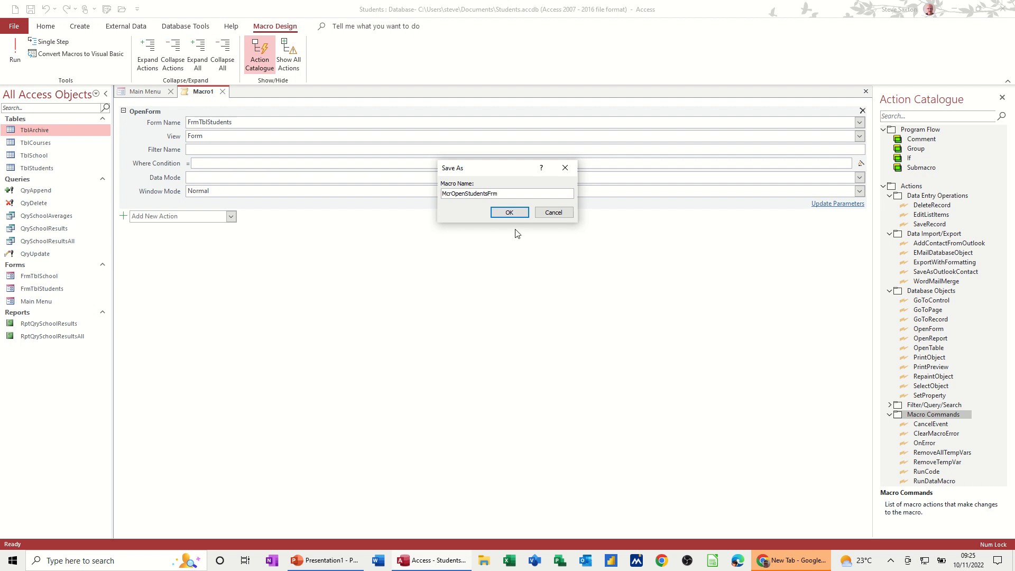
pyautogui.click(509, 211)
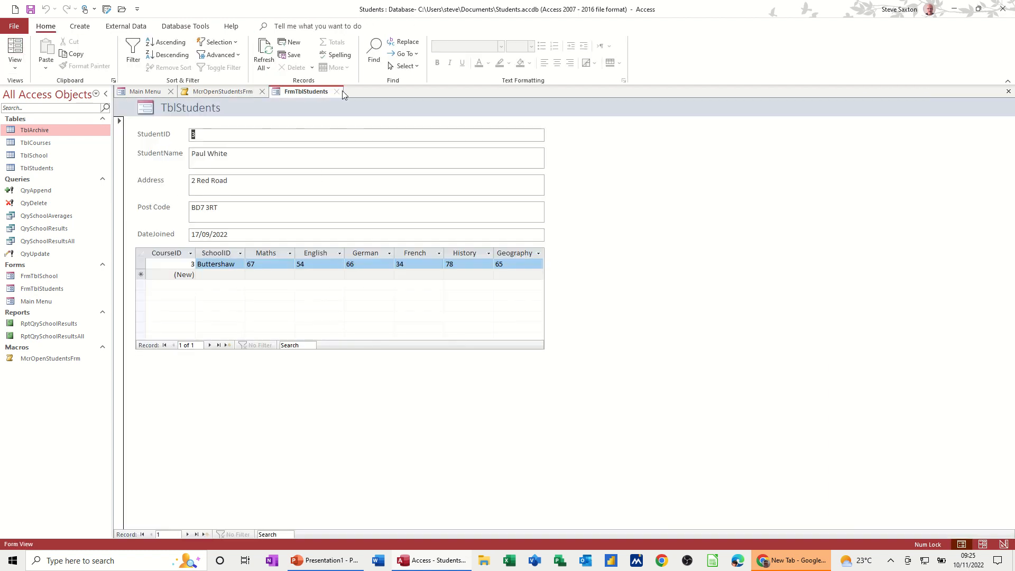
# Close FrmTblStudents and switch the Main Menu form into Design View
pyautogui.click(220, 91)
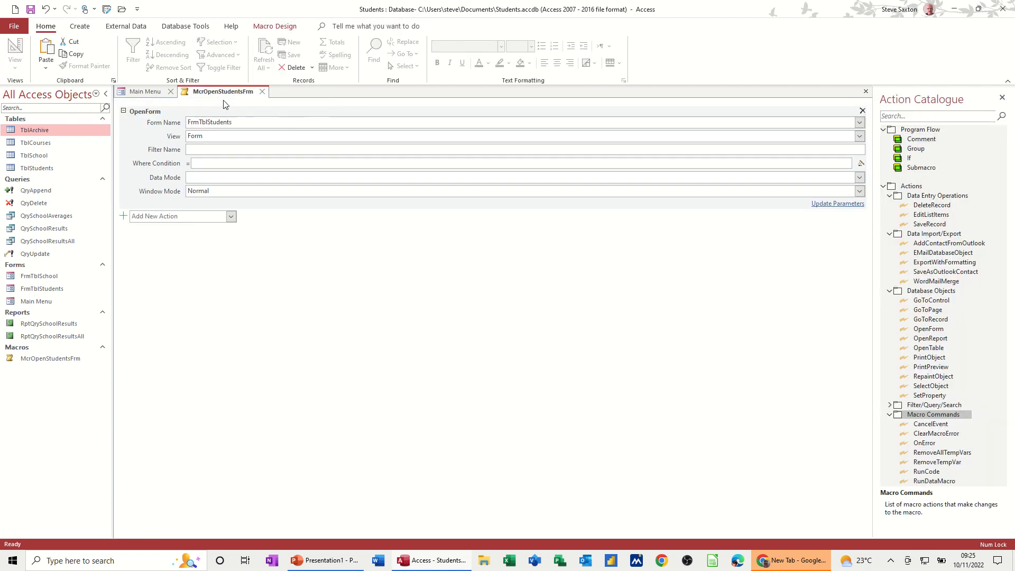
pyautogui.click(144, 90)
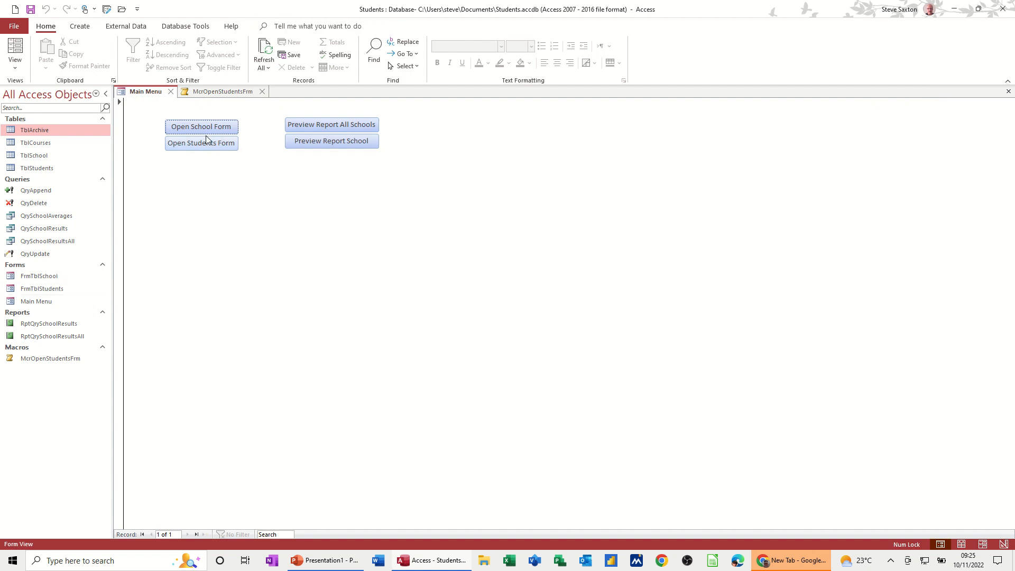
pyautogui.click(17, 53)
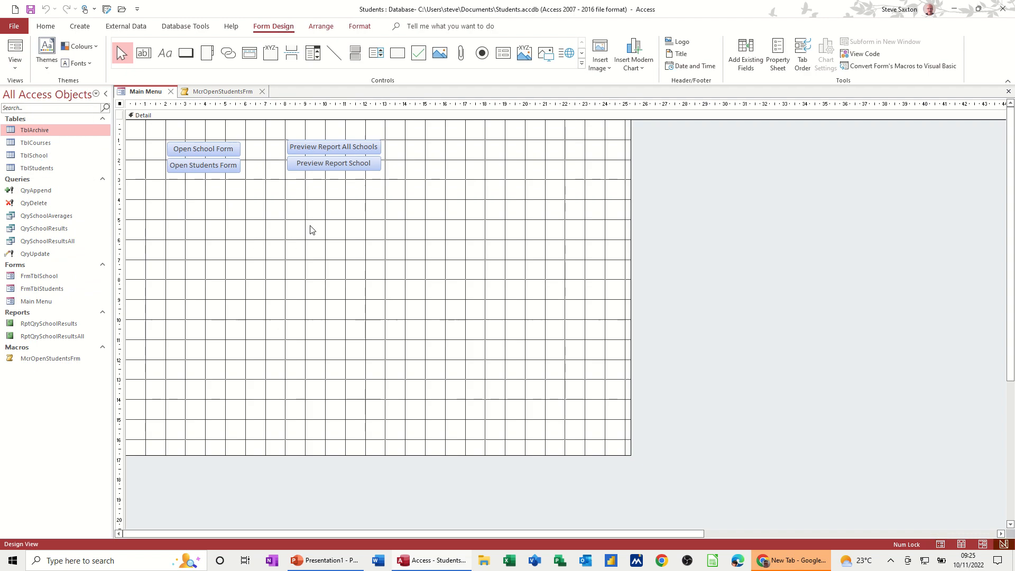
# Place a new command button below Open Students Form, launching the Command Button Wizard
pyautogui.click(186, 53)
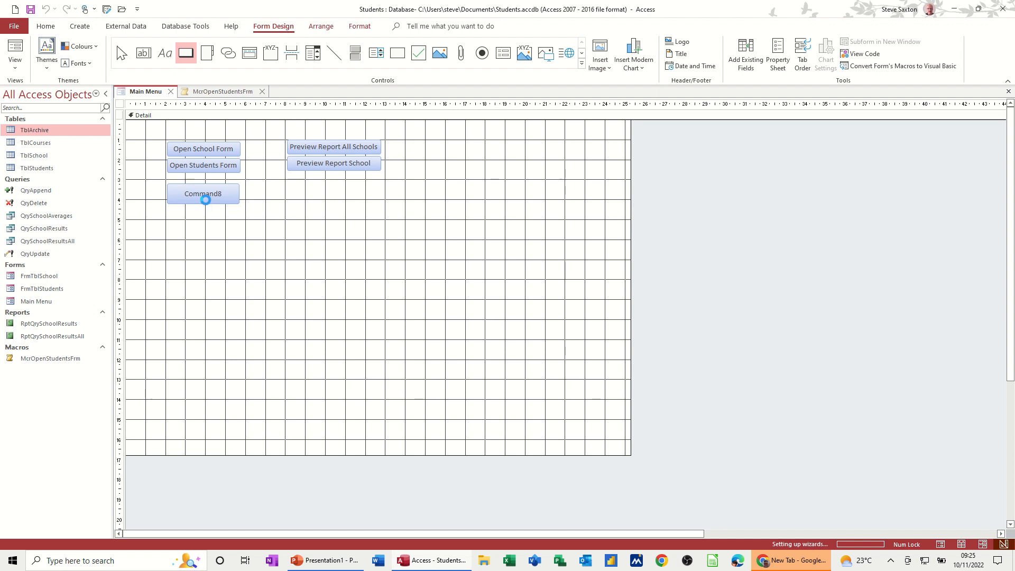
pyautogui.click(203, 194)
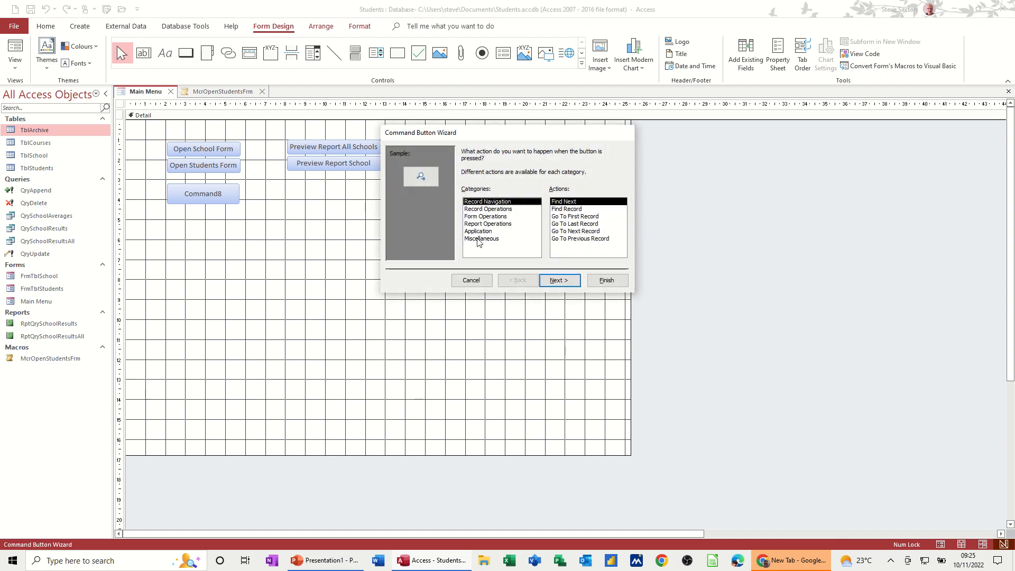
# Set the button to run McrOpenStudentsFrm with the text caption 'Open Students Form'
pyautogui.click(480, 239)
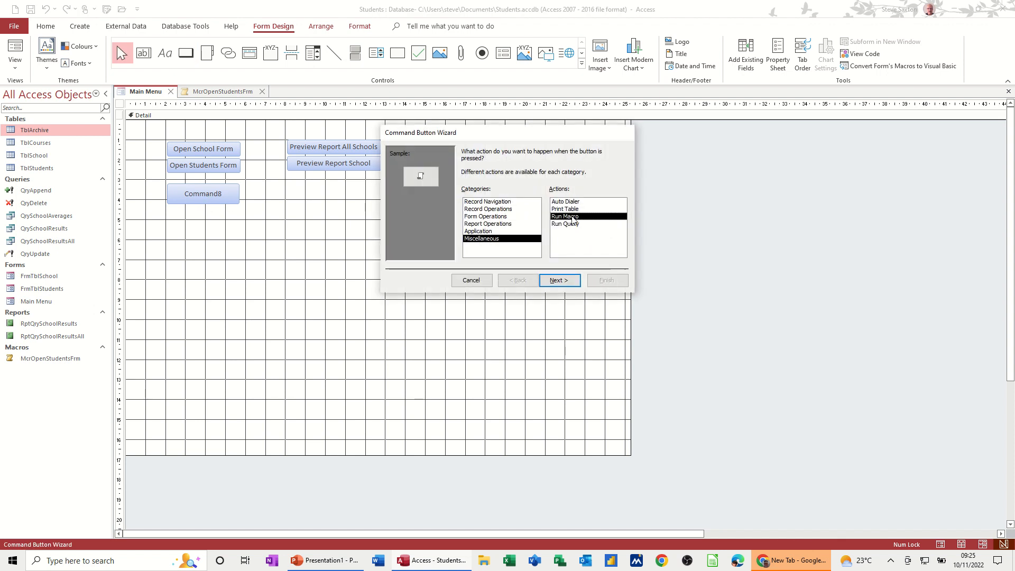
pyautogui.click(559, 280)
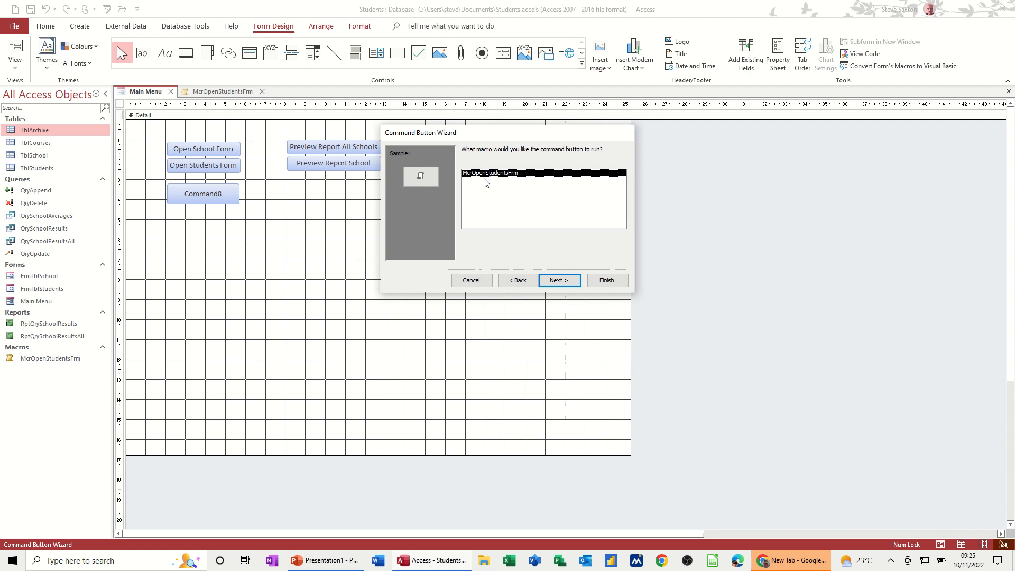
pyautogui.click(558, 280)
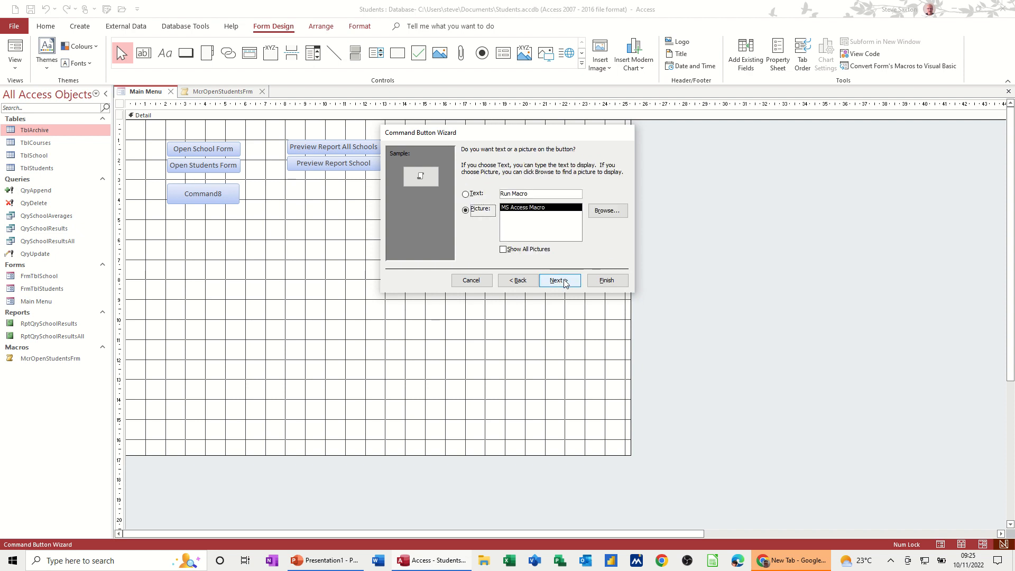
pyautogui.click(466, 193)
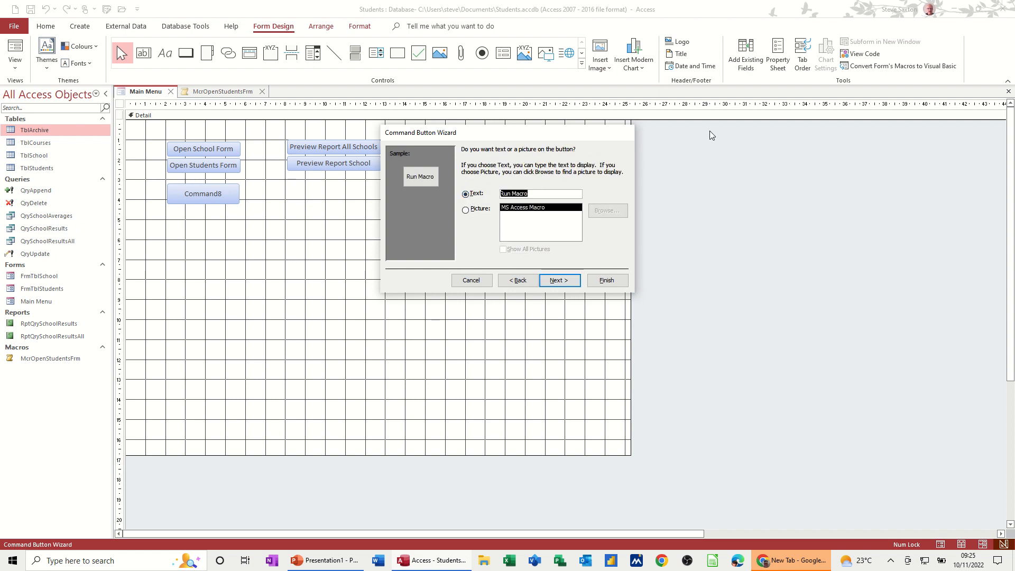
pyautogui.write('Open Students F')
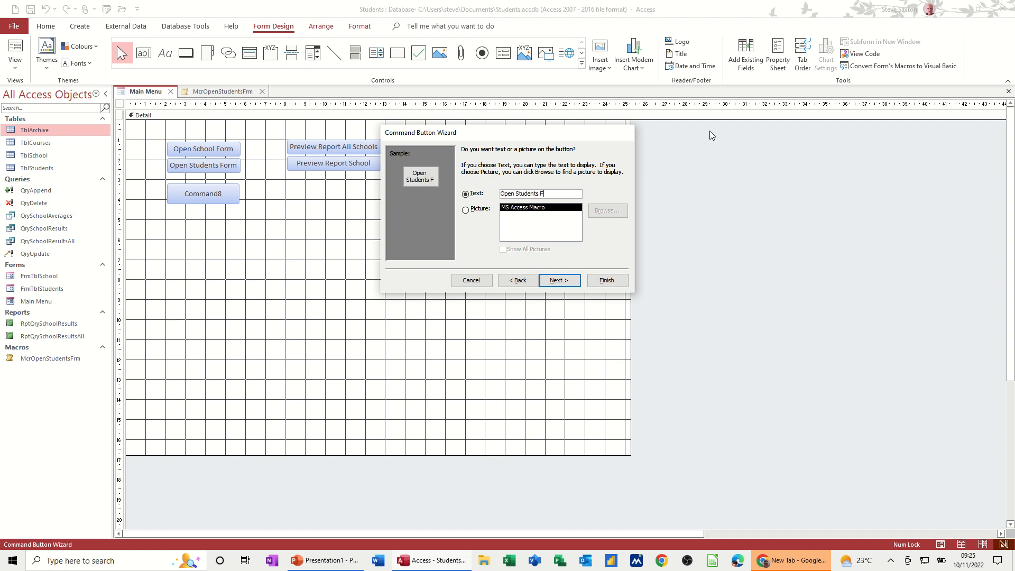
pyautogui.write('orm')
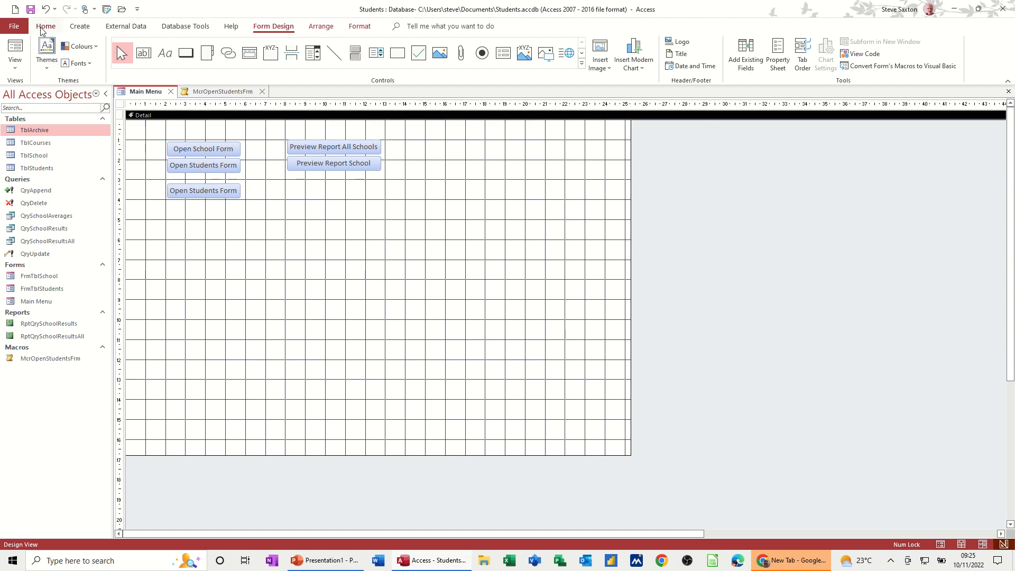
# Test the new button in Form View, confirming it opens FrmTblStudents, then close that form
pyautogui.click(15, 49)
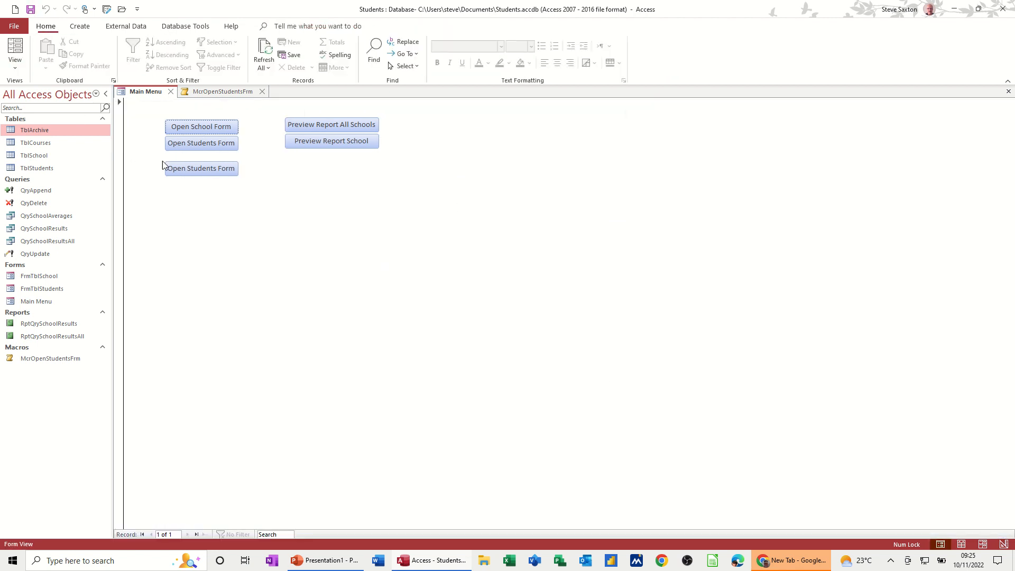
pyautogui.click(201, 168)
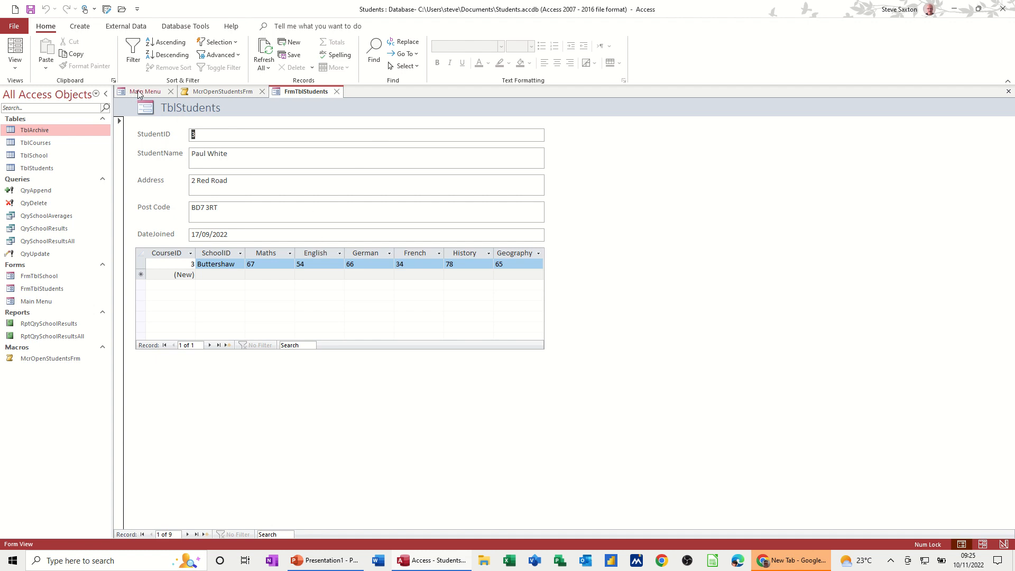
pyautogui.click(219, 91)
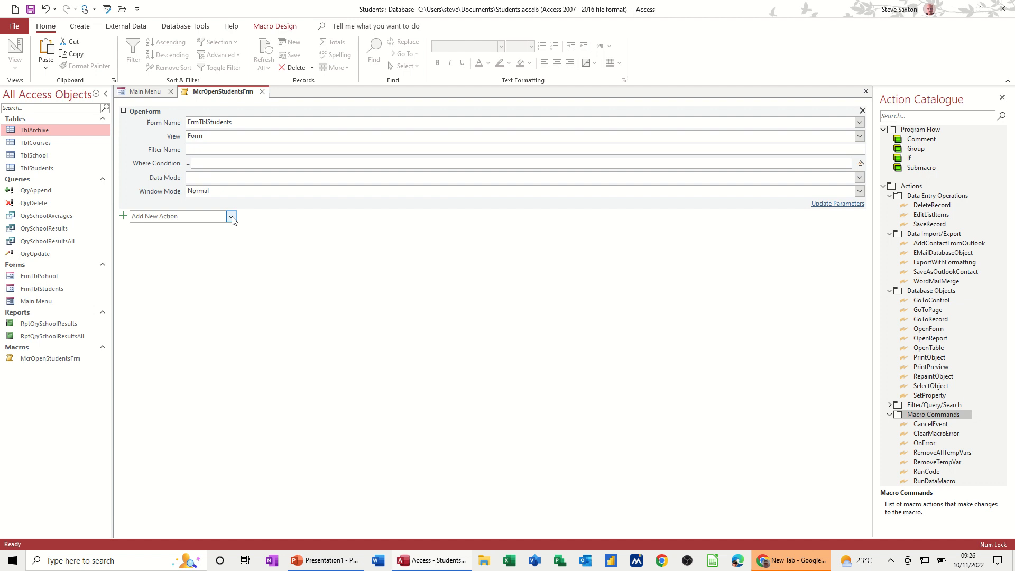
# Add a CloseWindow action for the Main Menu form and save McrOpenStudentsFrm
pyautogui.click(230, 216)
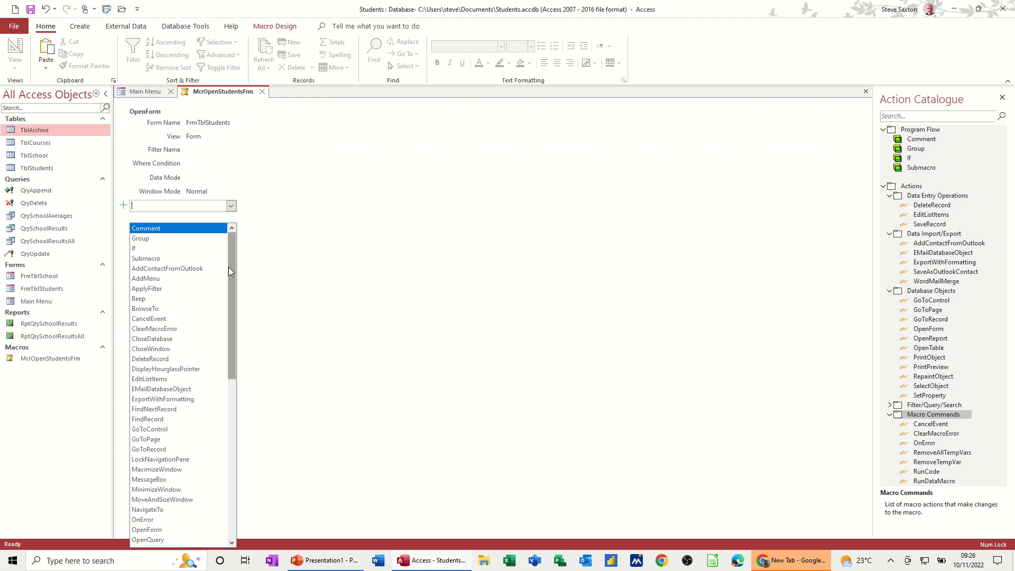
pyautogui.moveTo(288, 231)
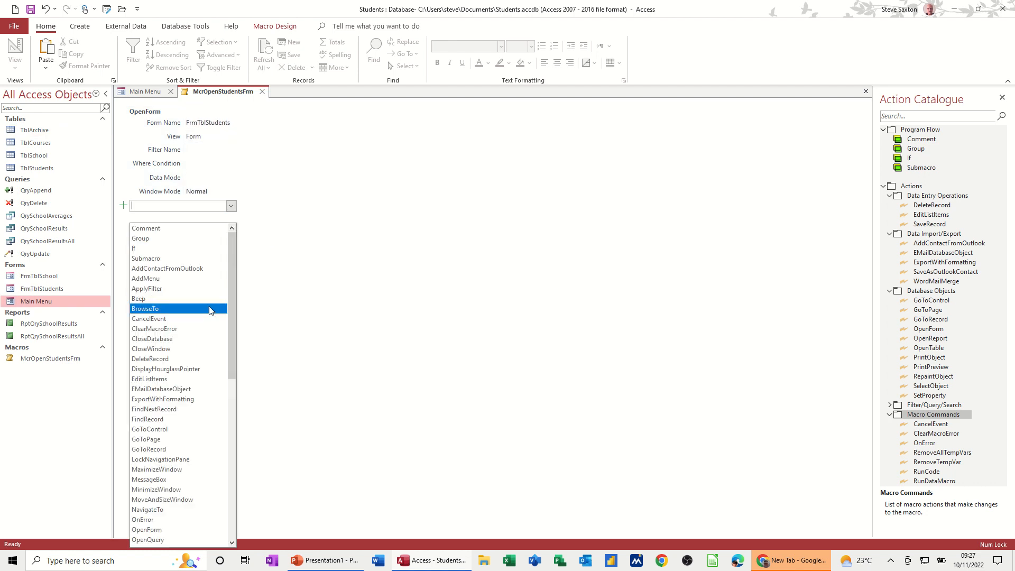
pyautogui.click(151, 349)
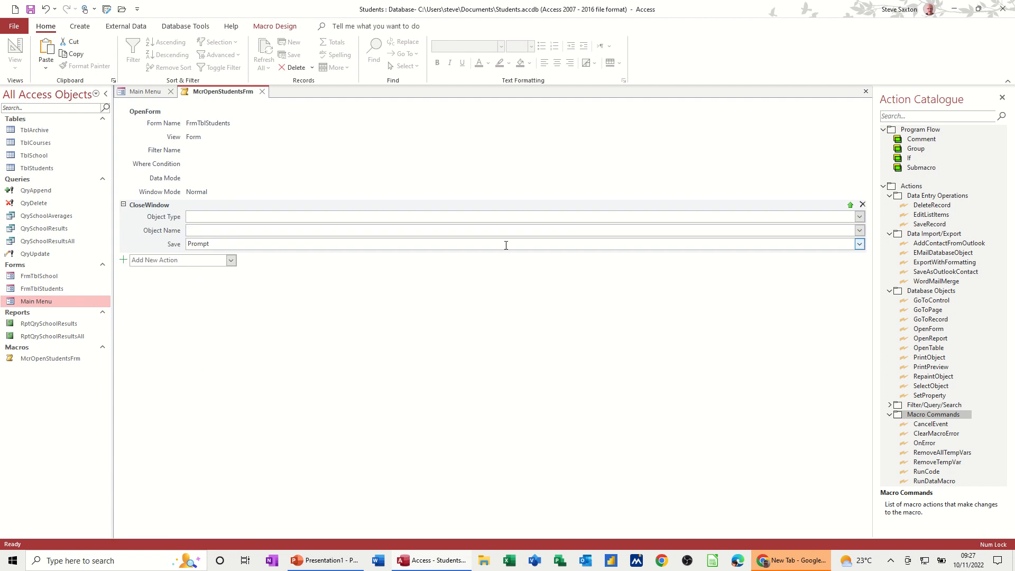
pyautogui.click(859, 218)
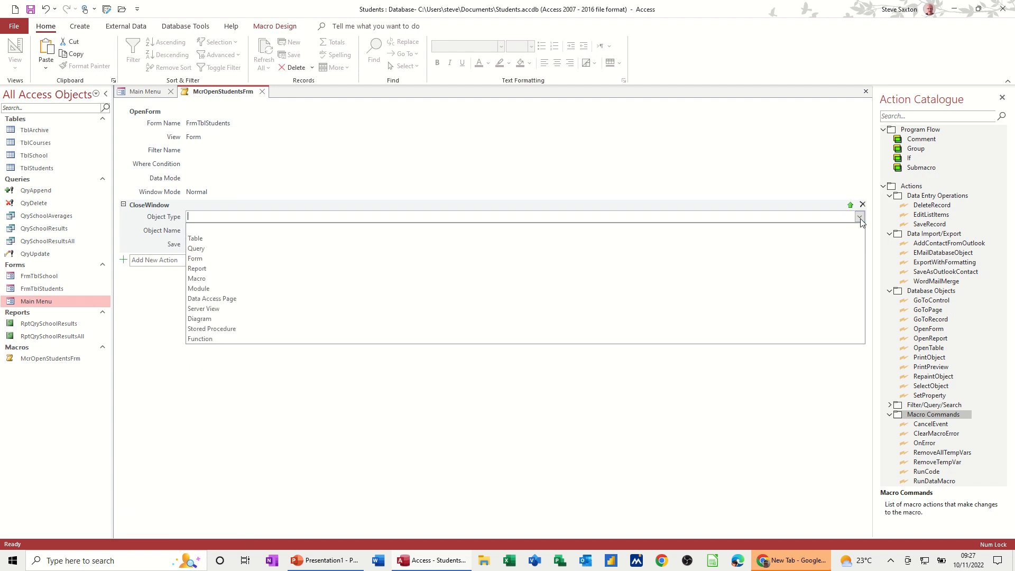
pyautogui.click(195, 258)
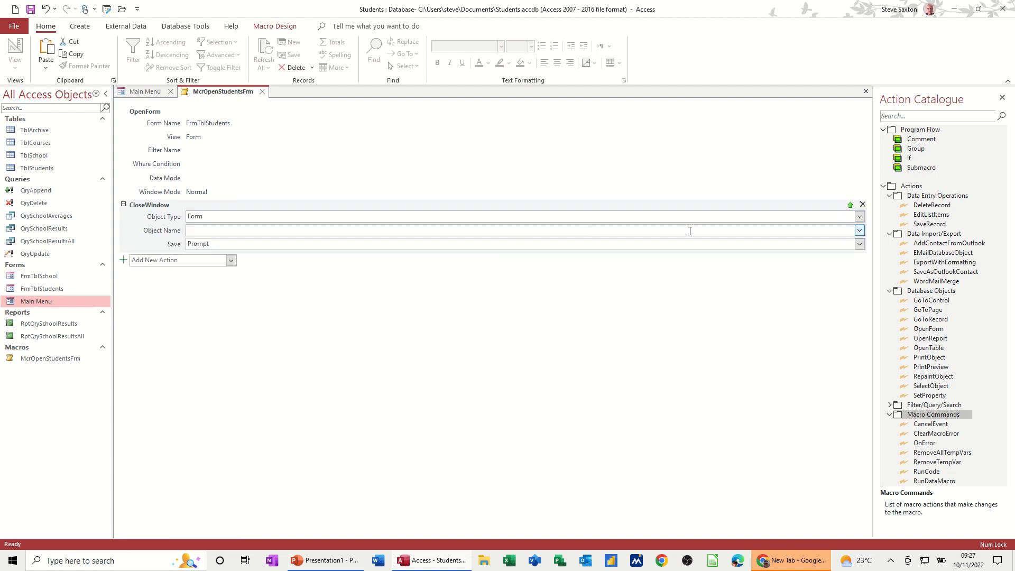
pyautogui.click(859, 230)
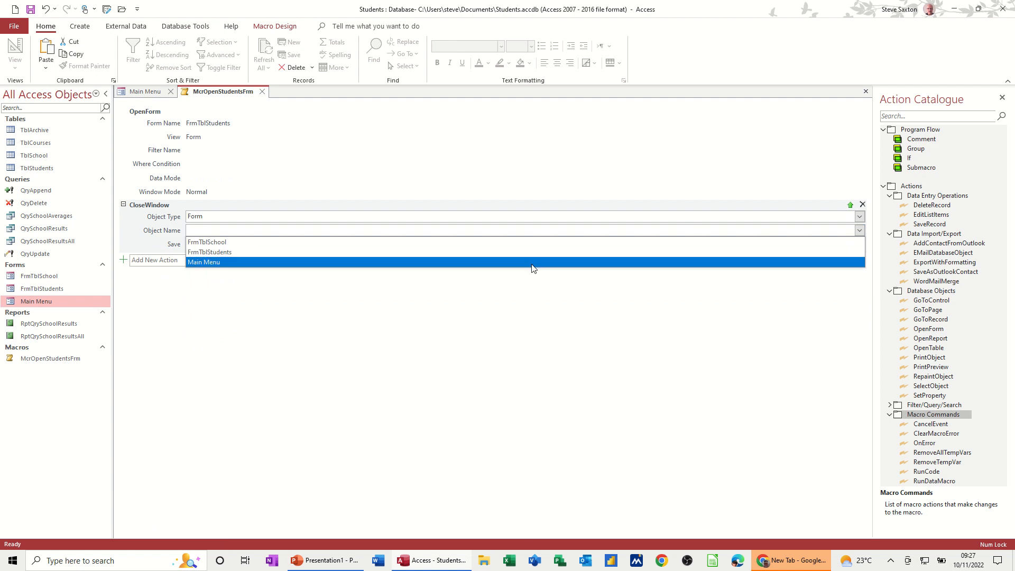
pyautogui.click(203, 262)
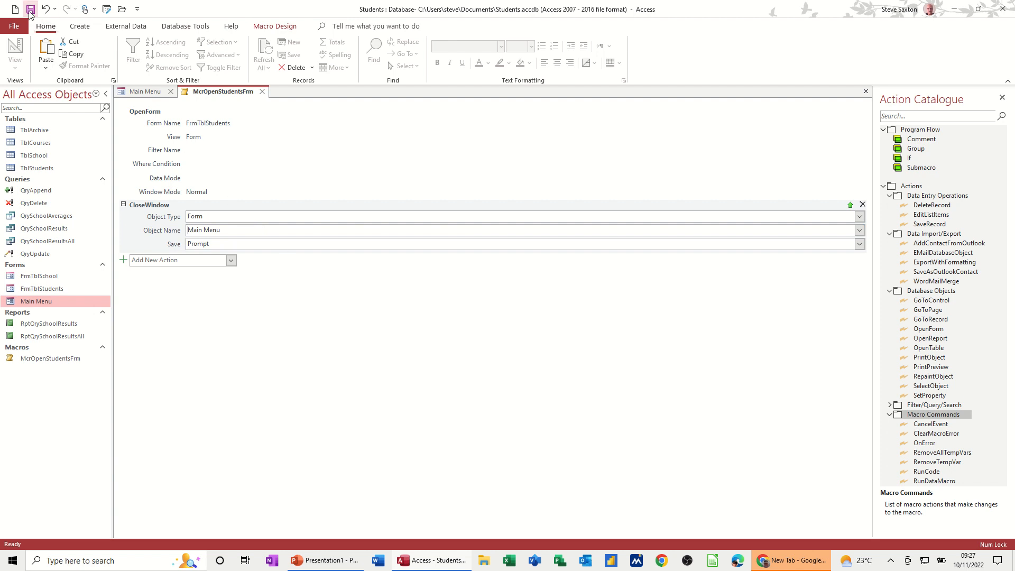
pyautogui.click(146, 91)
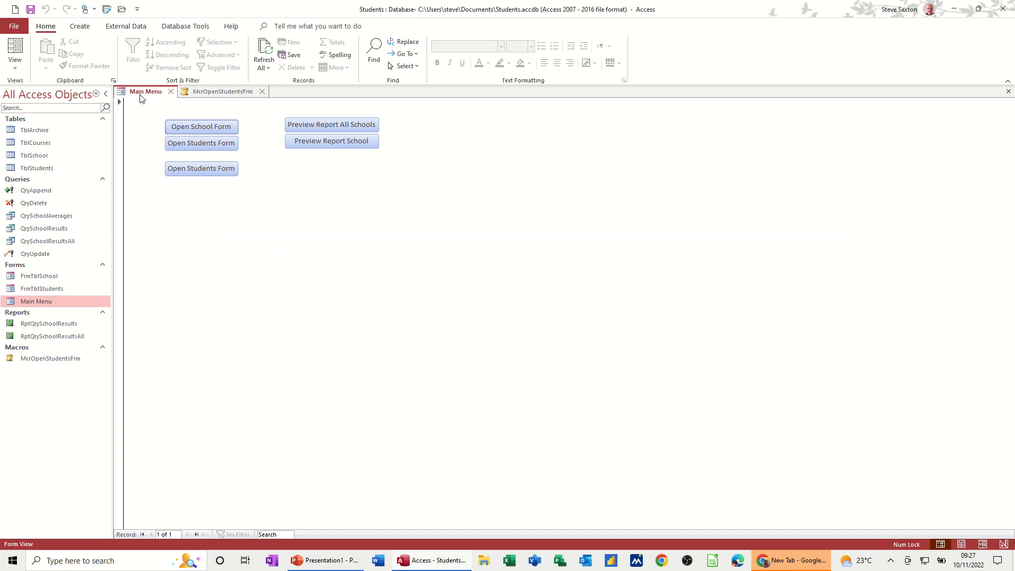
pyautogui.moveTo(144, 91)
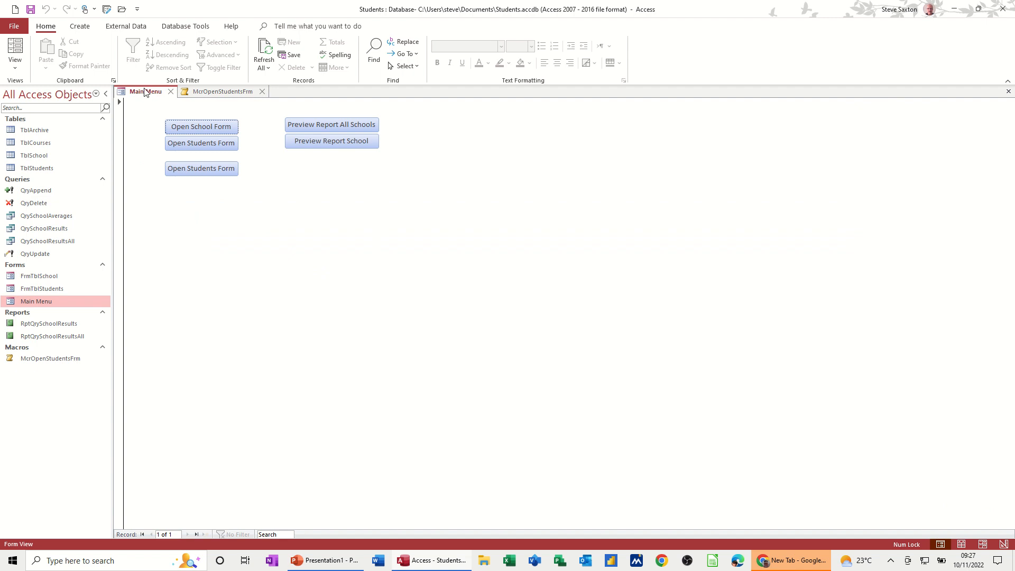
pyautogui.moveTo(46, 251)
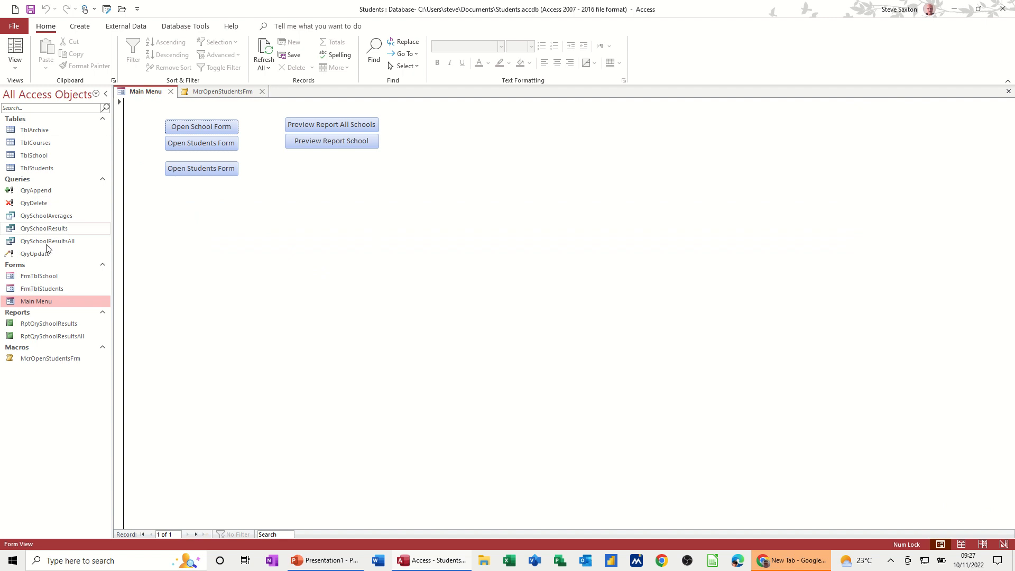
pyautogui.moveTo(193, 179)
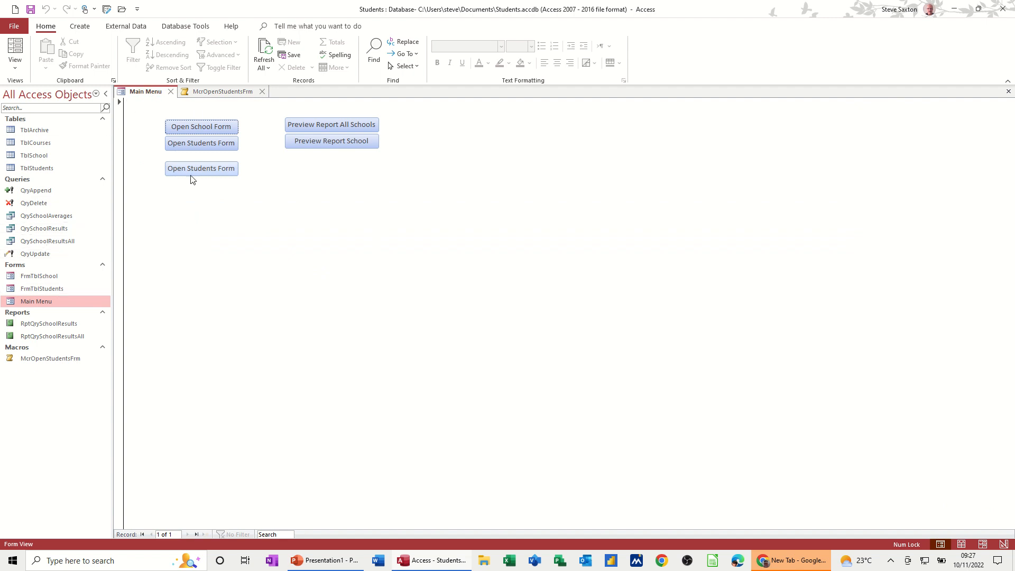
# Retest the button, close FrmTblStudents and the macro, and reopen Main Menu in Form View
pyautogui.click(200, 168)
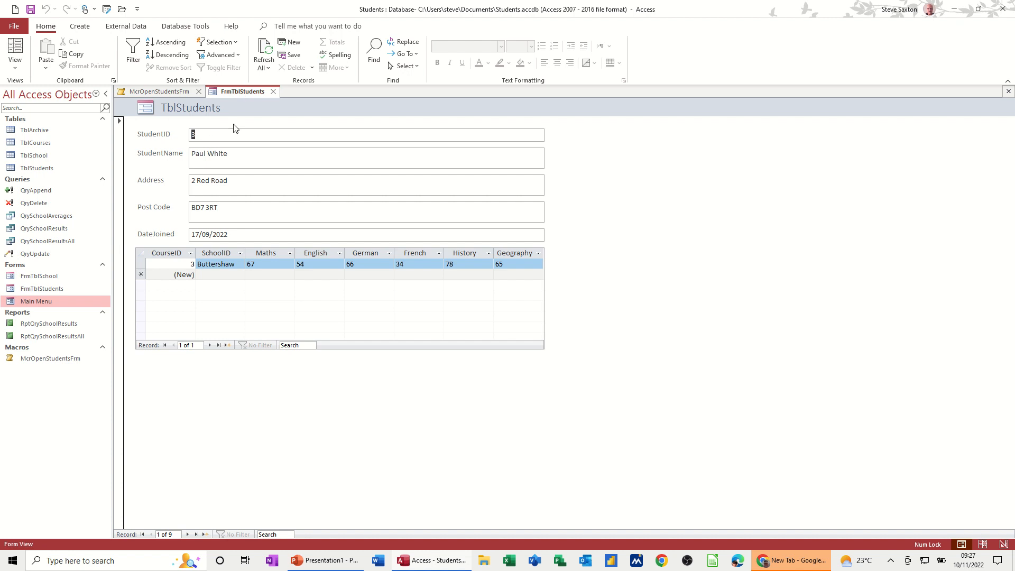
pyautogui.click(154, 90)
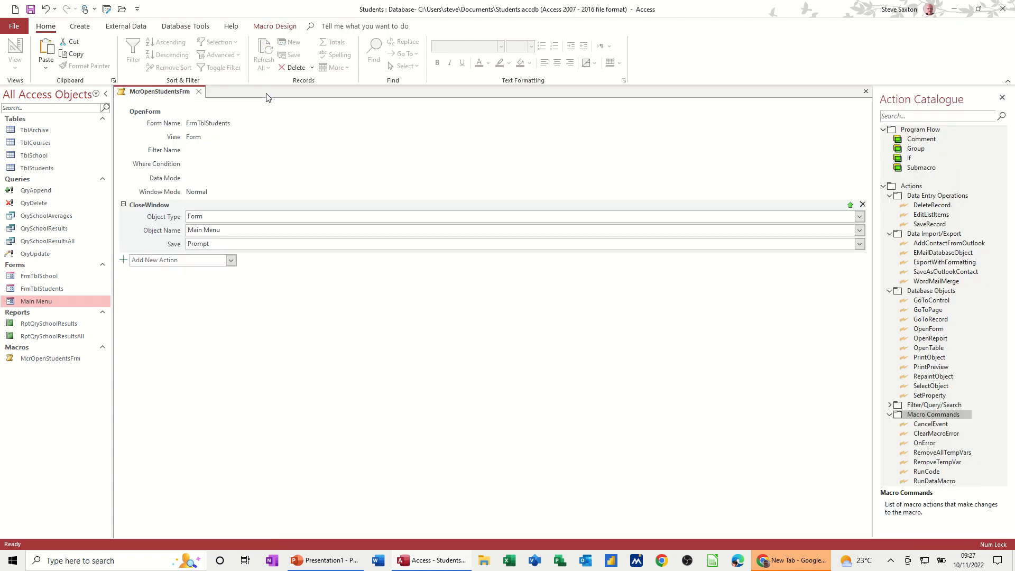
pyautogui.click(198, 91)
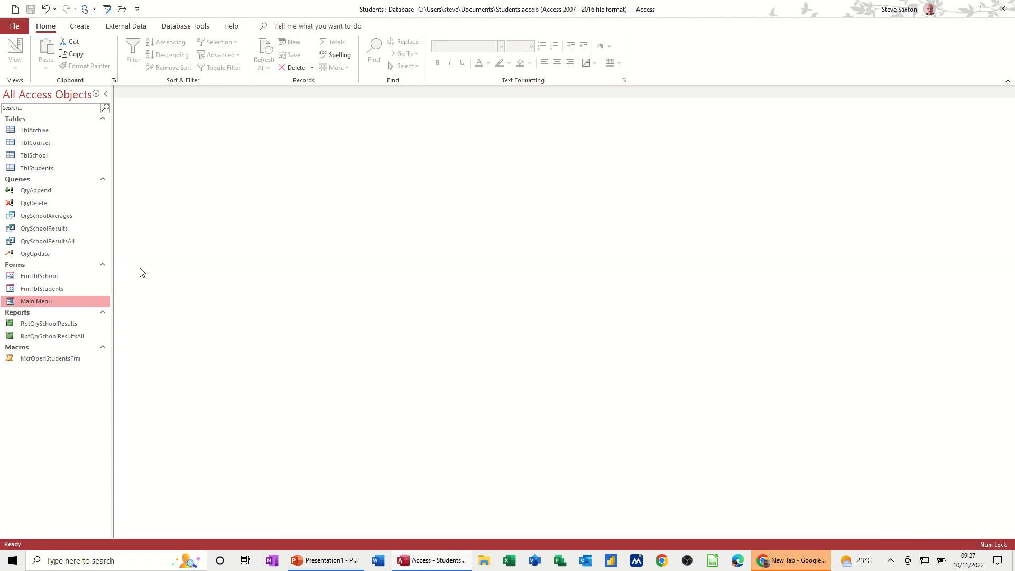
pyautogui.doubleClick(36, 300)
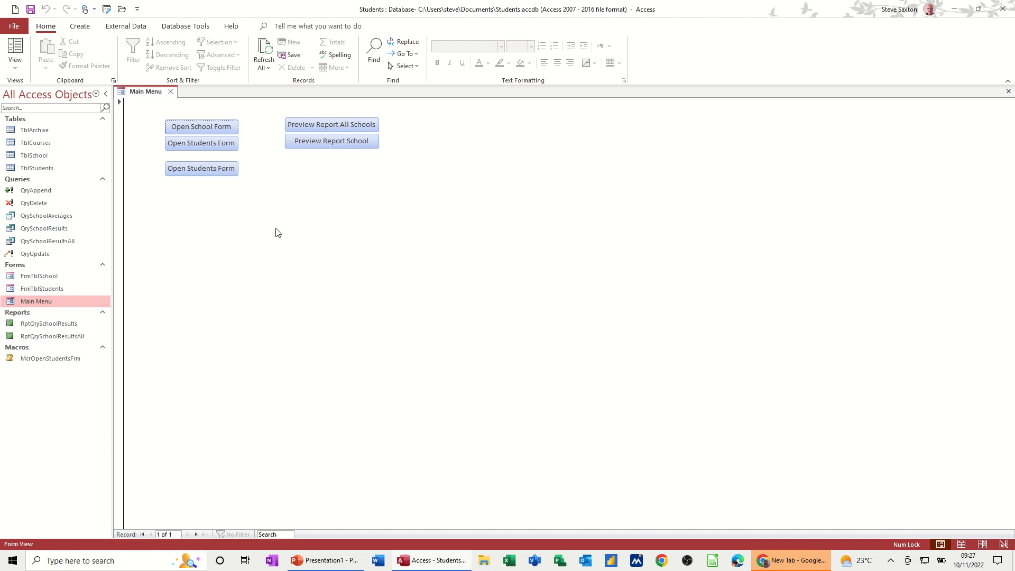
pyautogui.moveTo(209, 233)
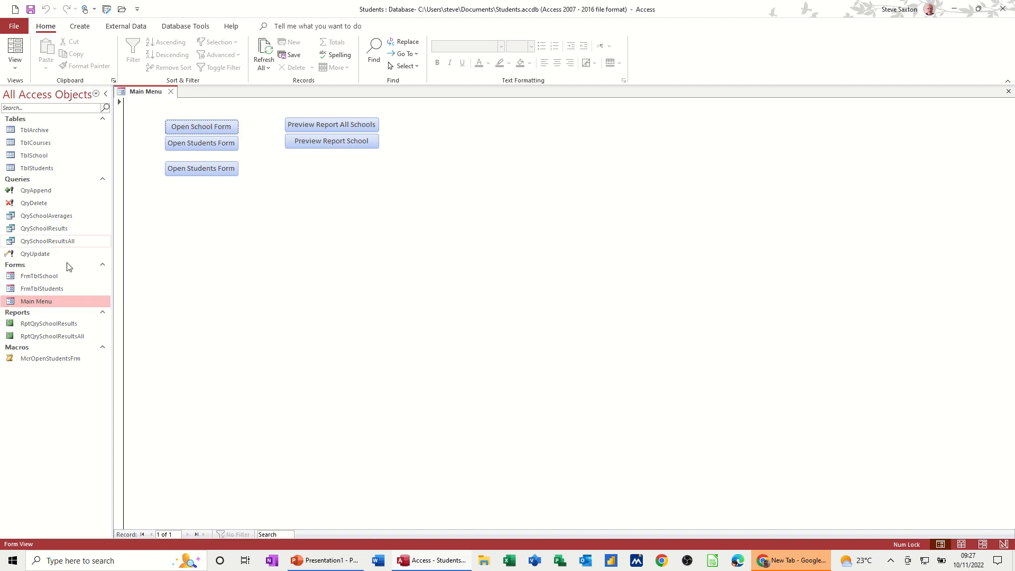
pyautogui.moveTo(45, 207)
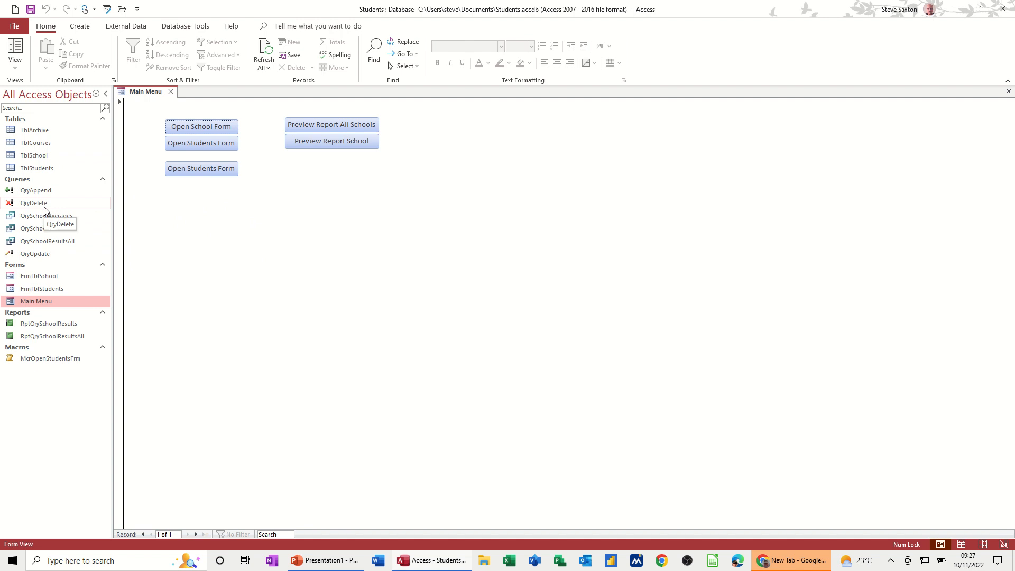
pyautogui.moveTo(42, 191)
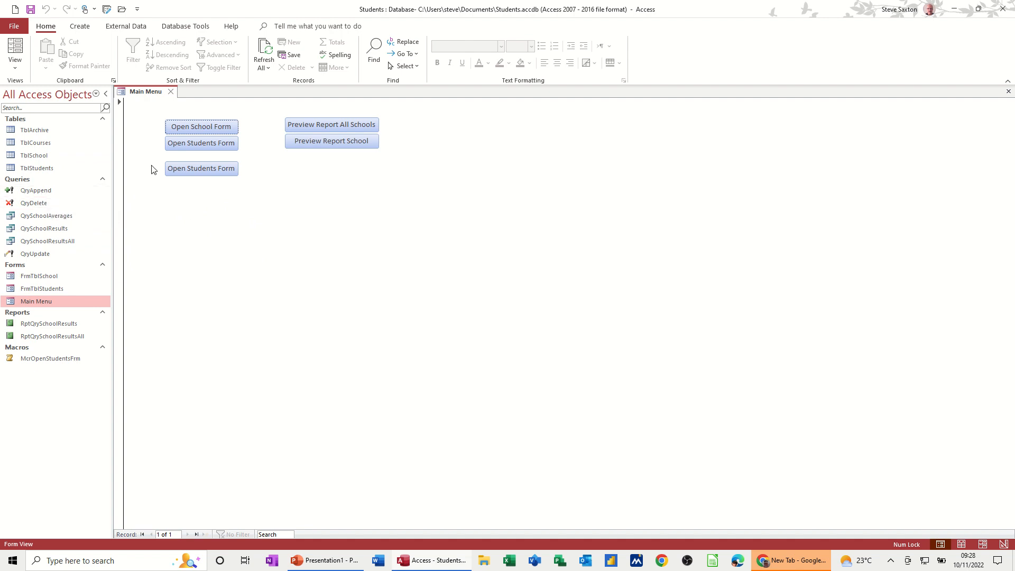
# Create a new macro whose first OpenQuery action runs QryAppend
pyautogui.click(80, 25)
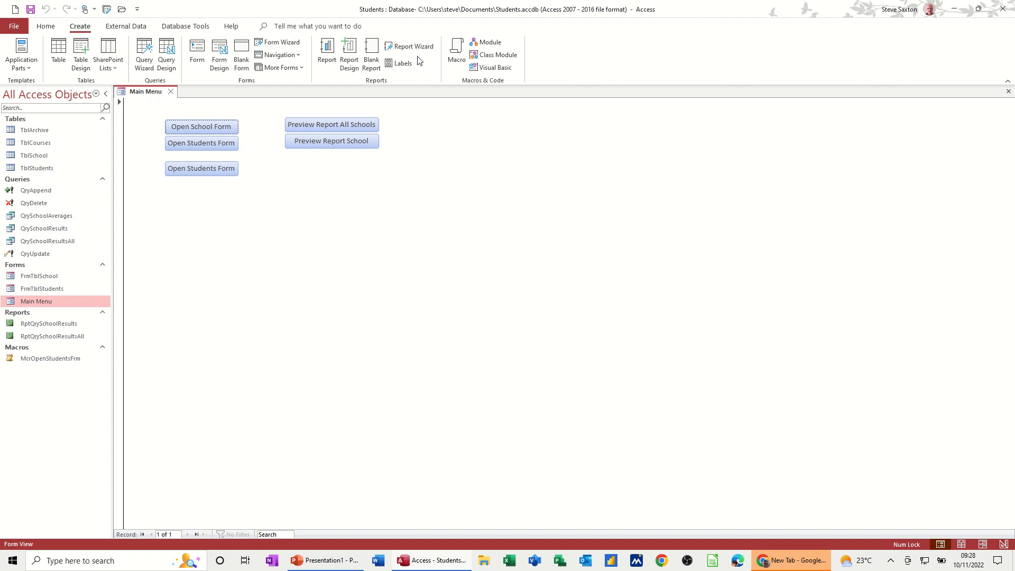
pyautogui.click(457, 45)
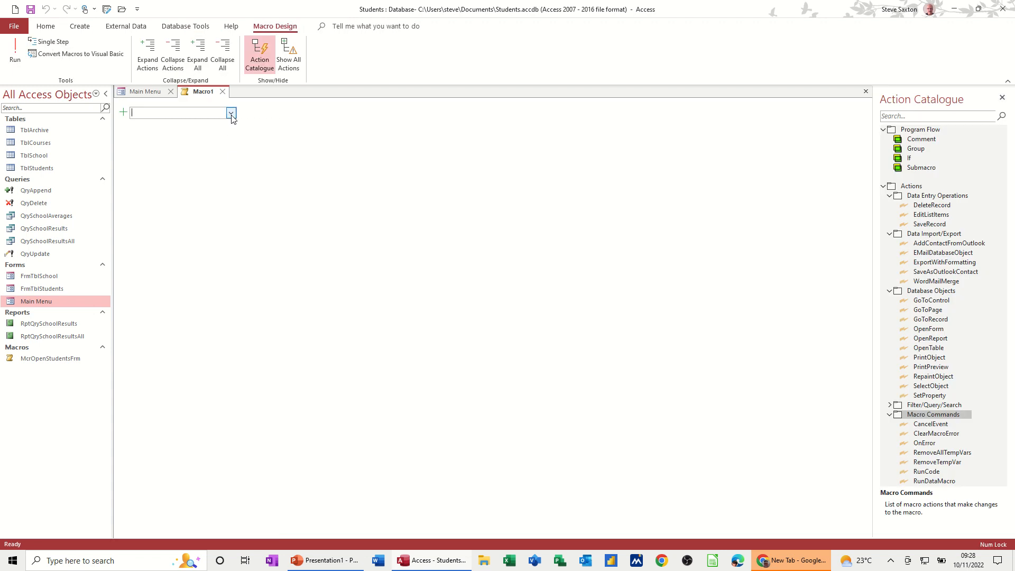
pyautogui.click(231, 112)
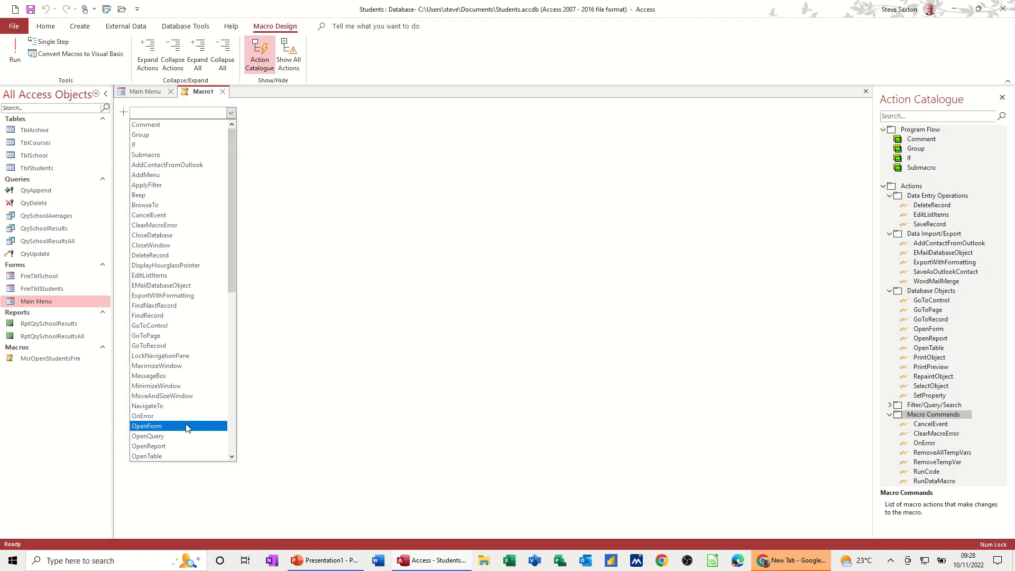
pyautogui.click(148, 435)
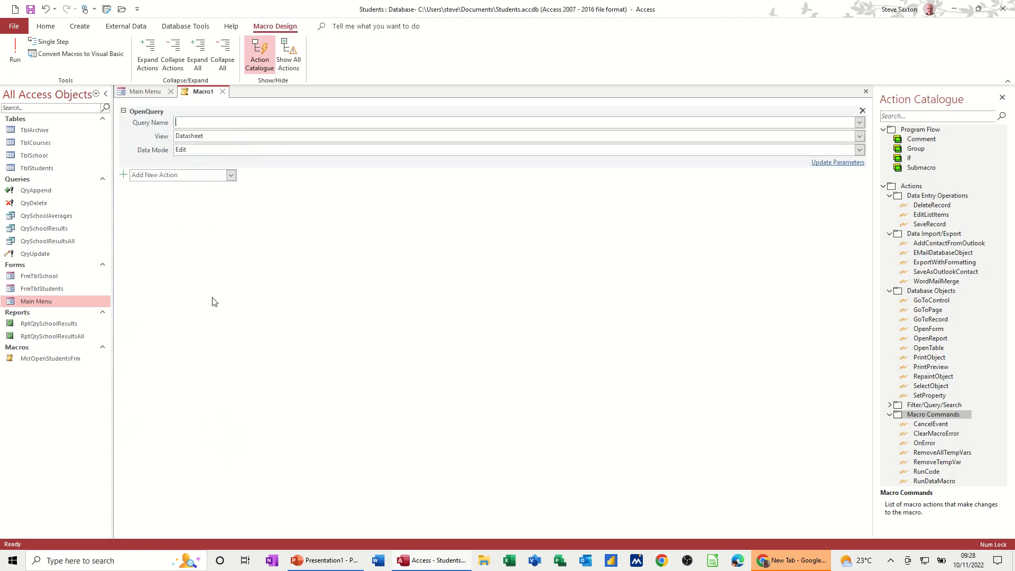
pyautogui.click(859, 122)
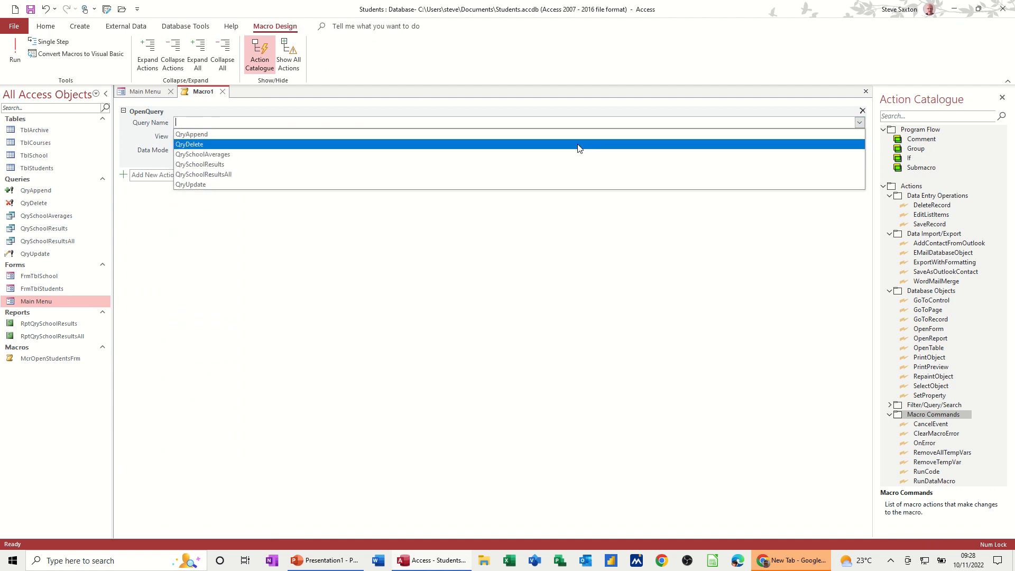
pyautogui.click(190, 134)
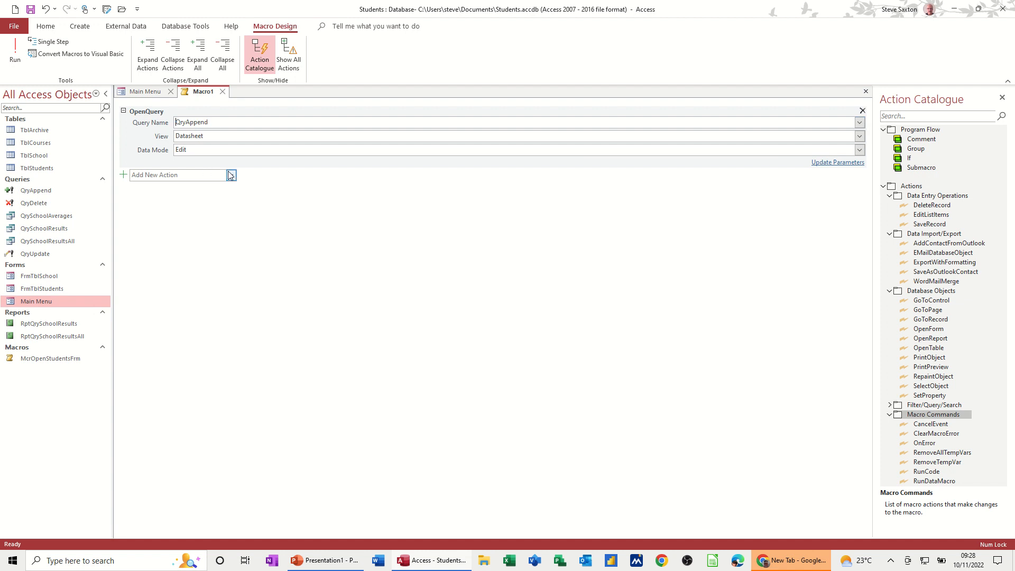
# Add a second OpenQuery action running QryDelete and attempt to run the macro
pyautogui.click(231, 175)
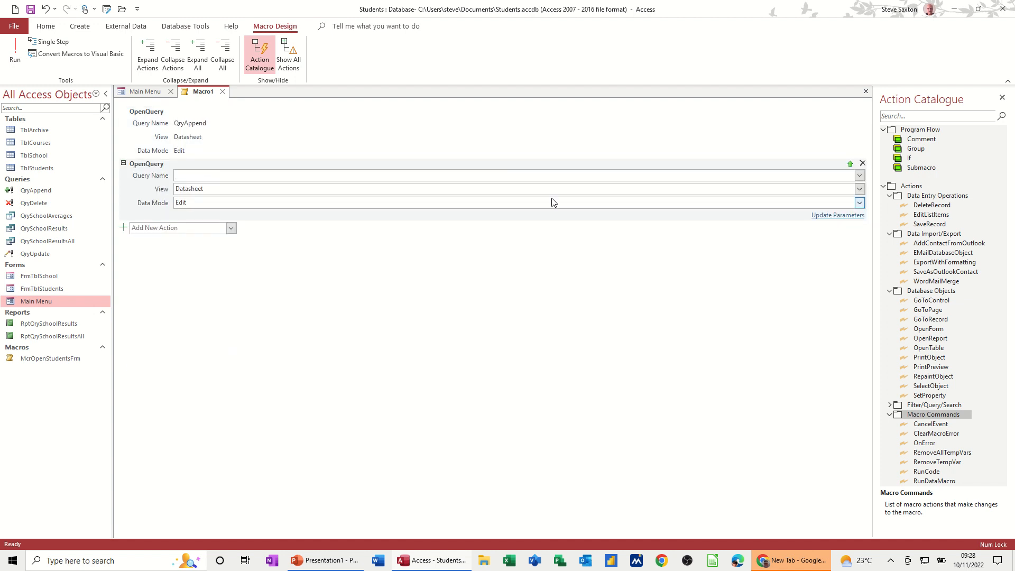
pyautogui.click(859, 176)
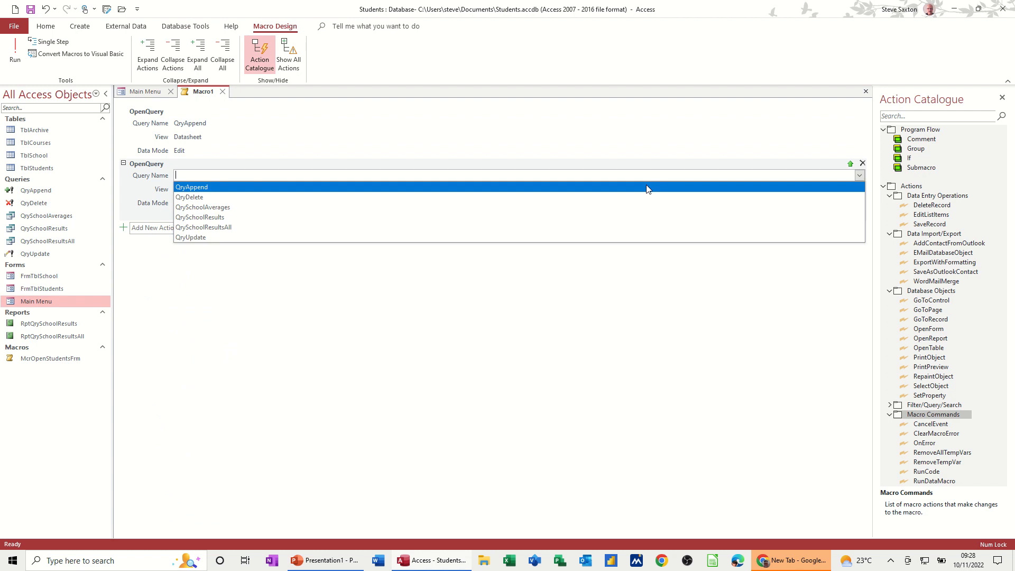
pyautogui.click(188, 196)
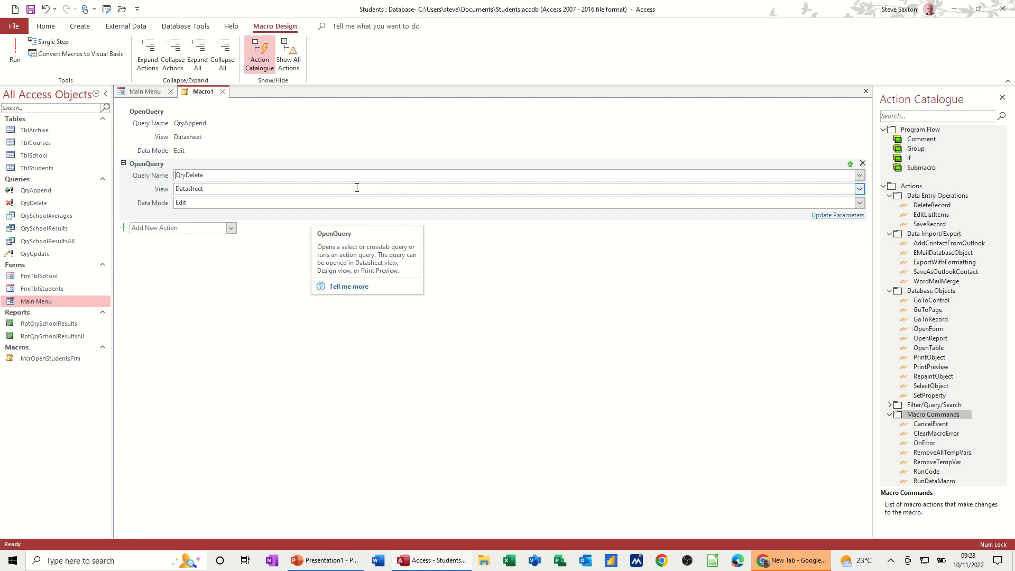
pyautogui.click(13, 45)
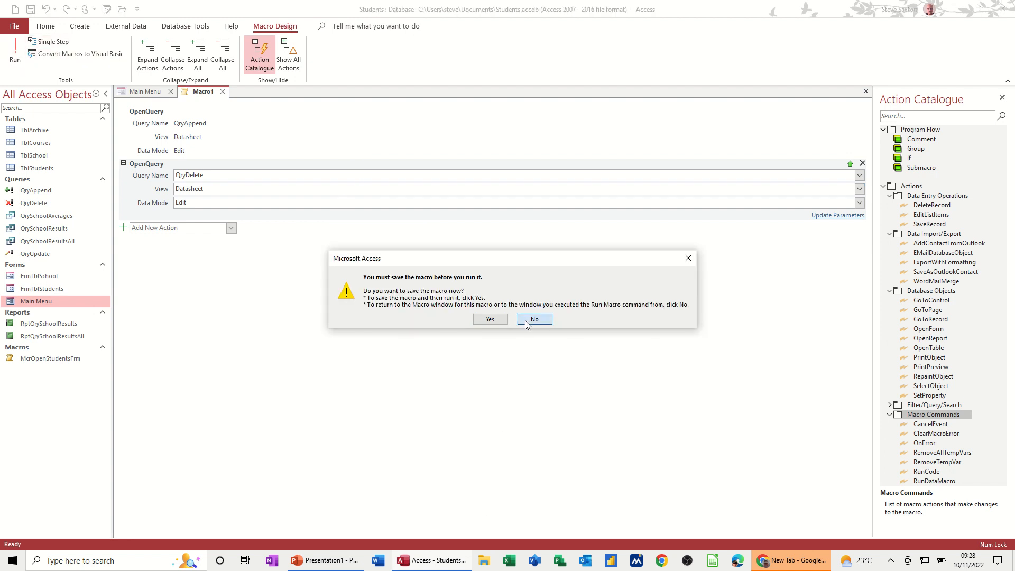
# Save the macro under the name McrArchive
pyautogui.click(534, 319)
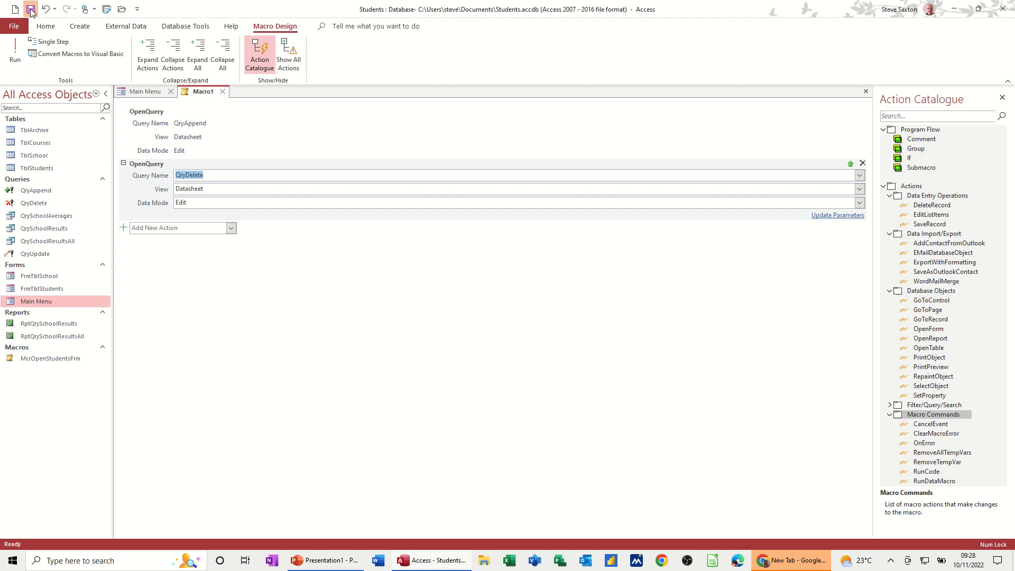
pyautogui.click(39, 11)
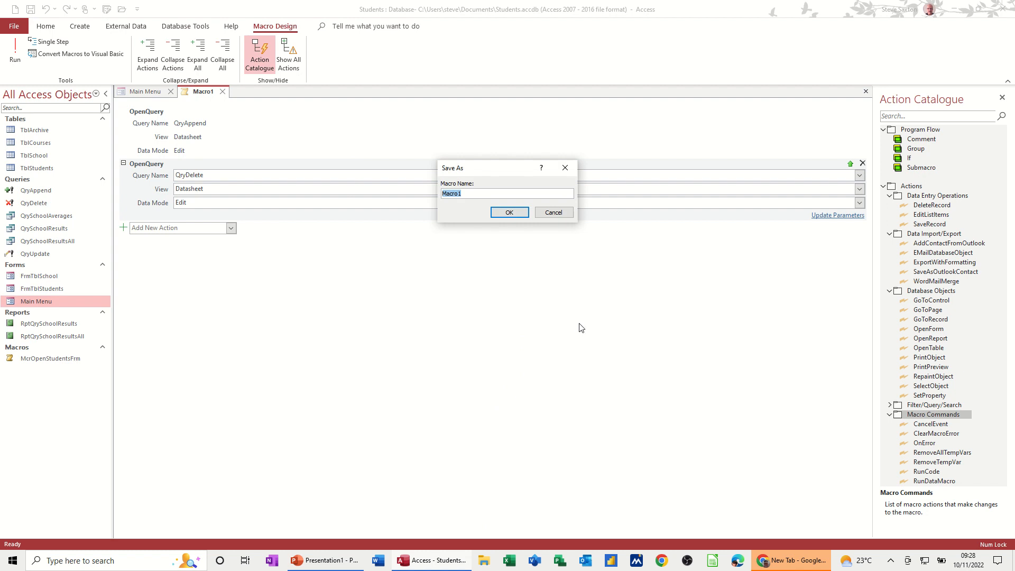
pyautogui.write('Mcr')
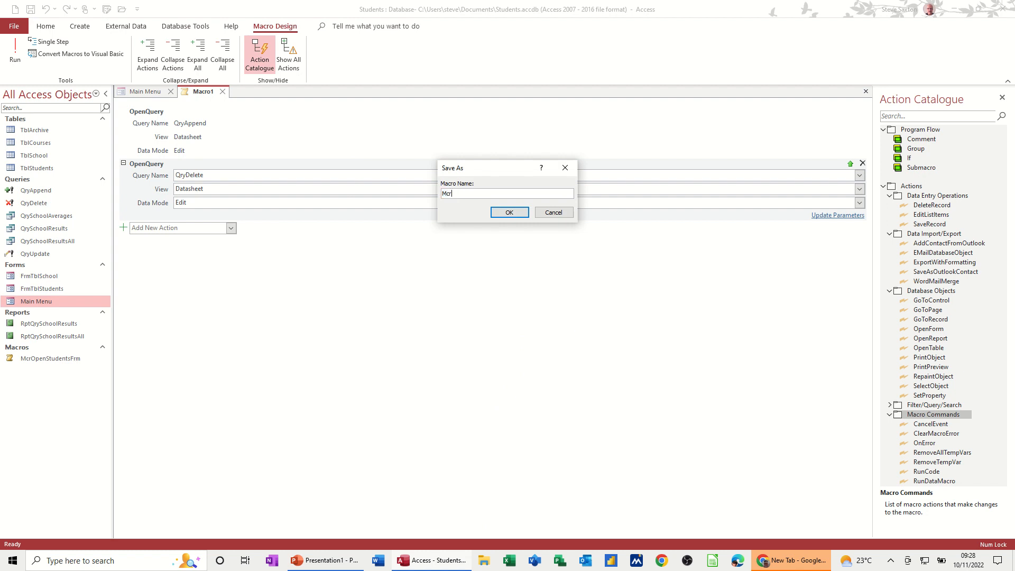
pyautogui.write('A')
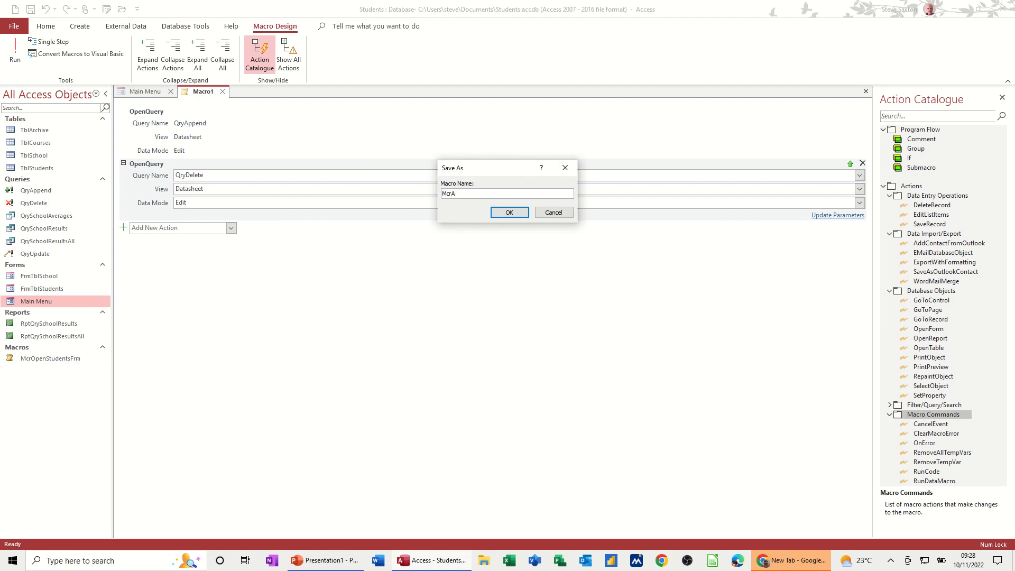
pyautogui.write('rchiv')
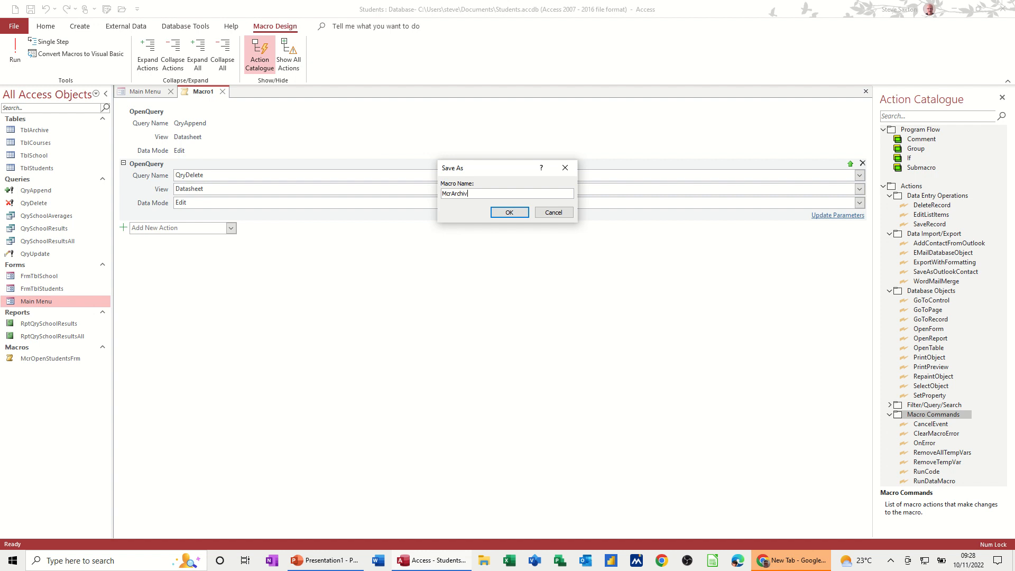
pyautogui.click(508, 211)
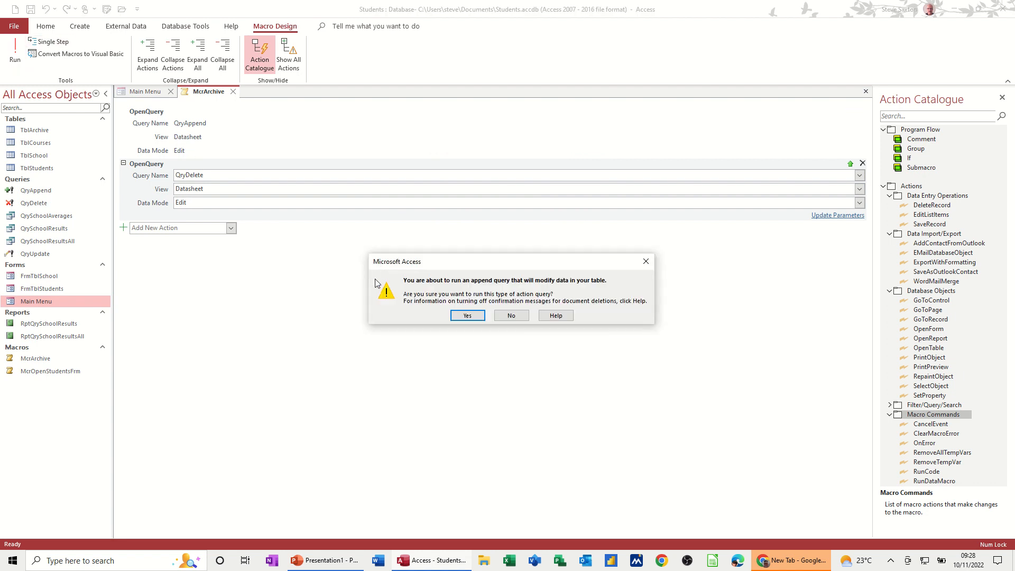
# Run the macro with cutoff date 1/1/22, confirming the append and the deletion of one row
pyautogui.click(467, 315)
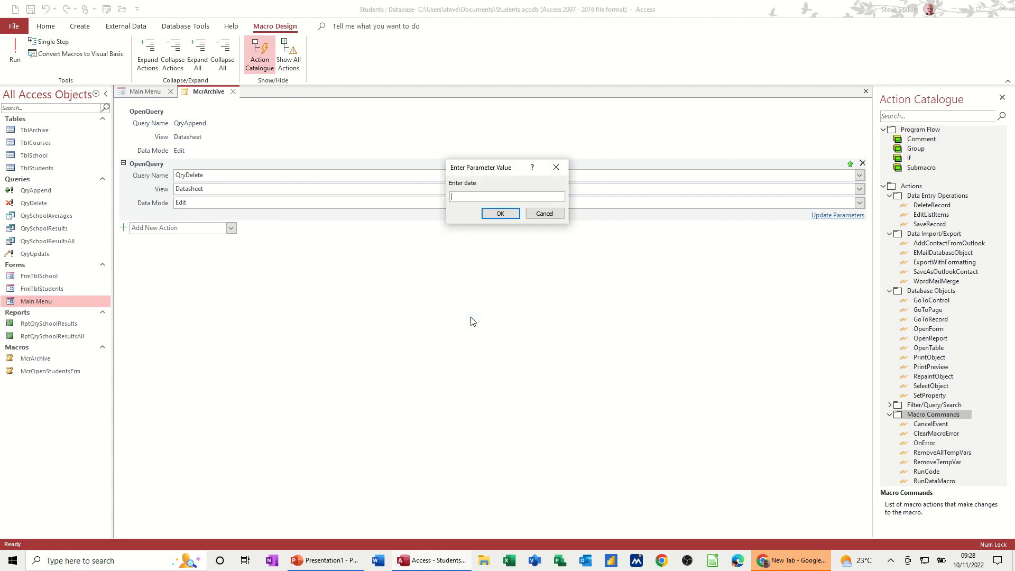
pyautogui.write('1')
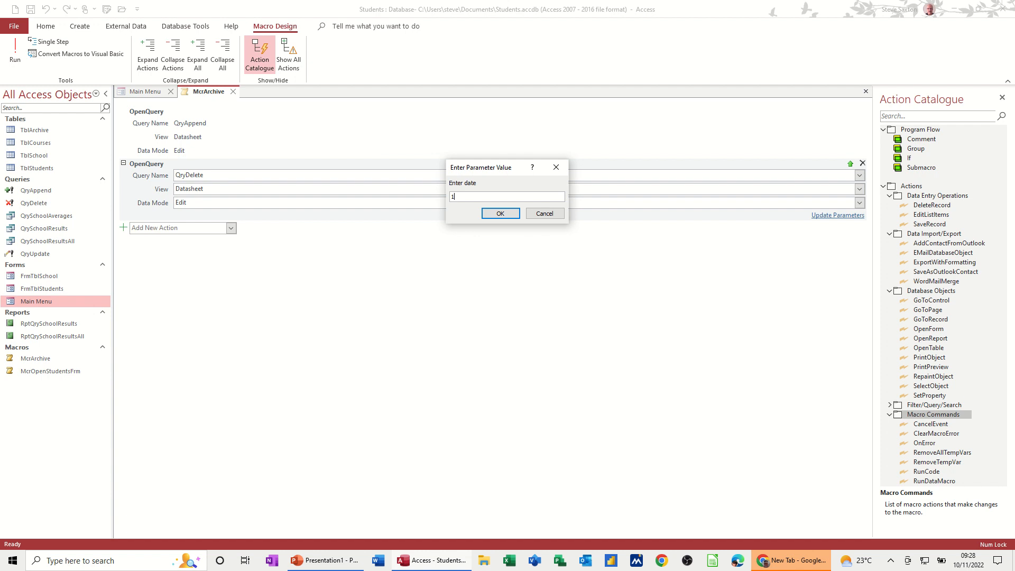
pyautogui.write('/1/22')
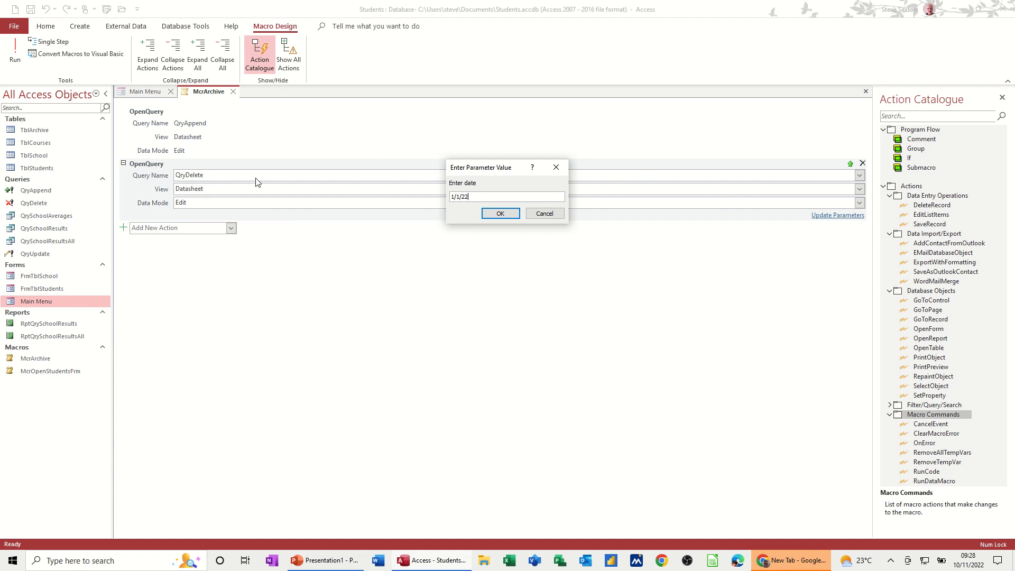
pyautogui.moveTo(47, 174)
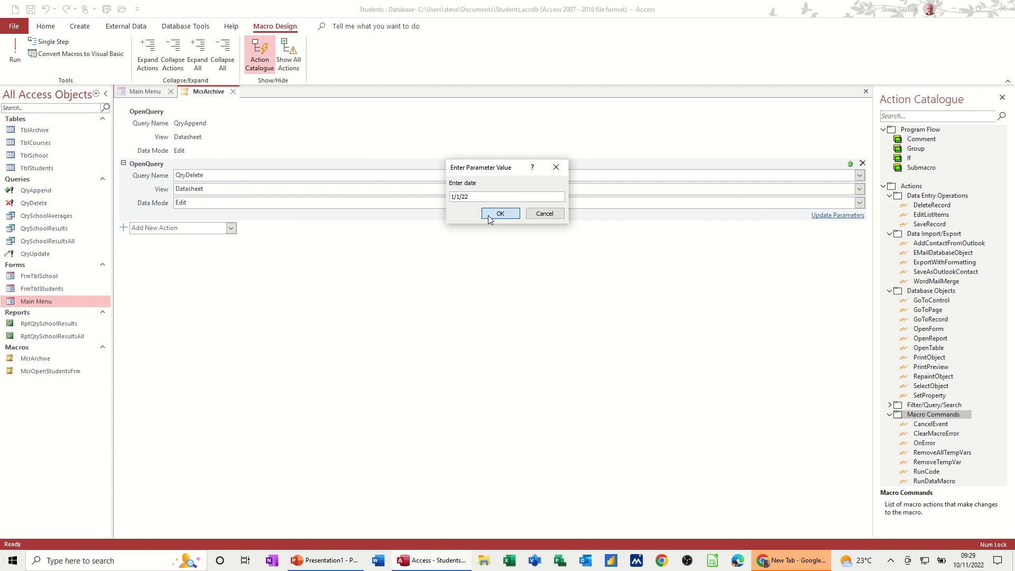
pyautogui.click(500, 213)
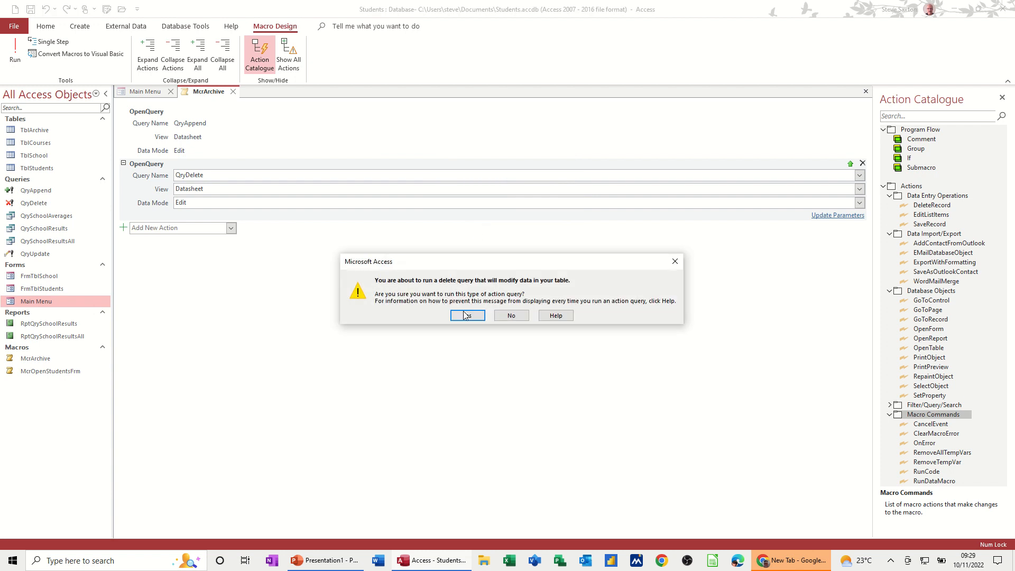
pyautogui.click(467, 315)
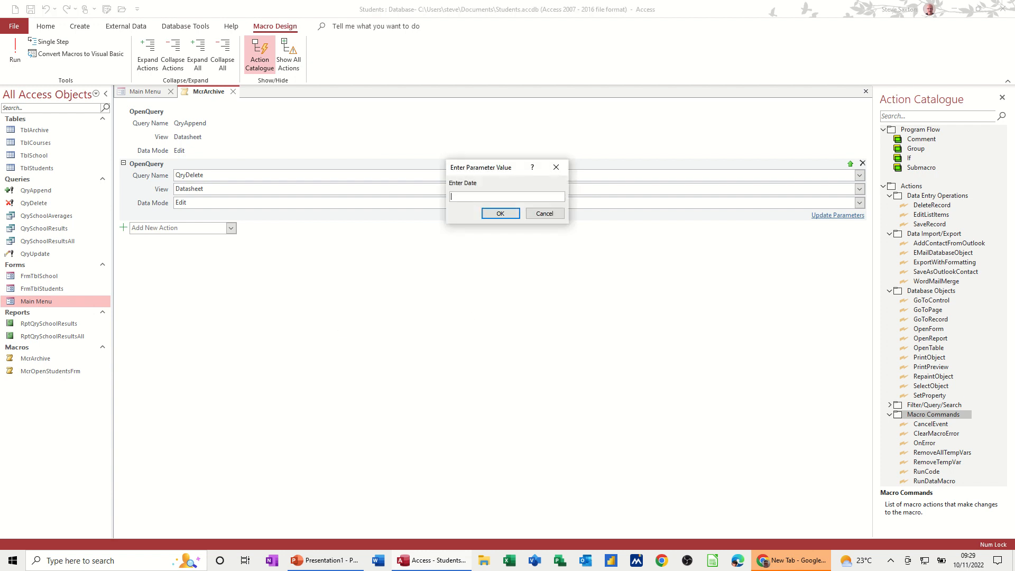
pyautogui.write('1/1/')
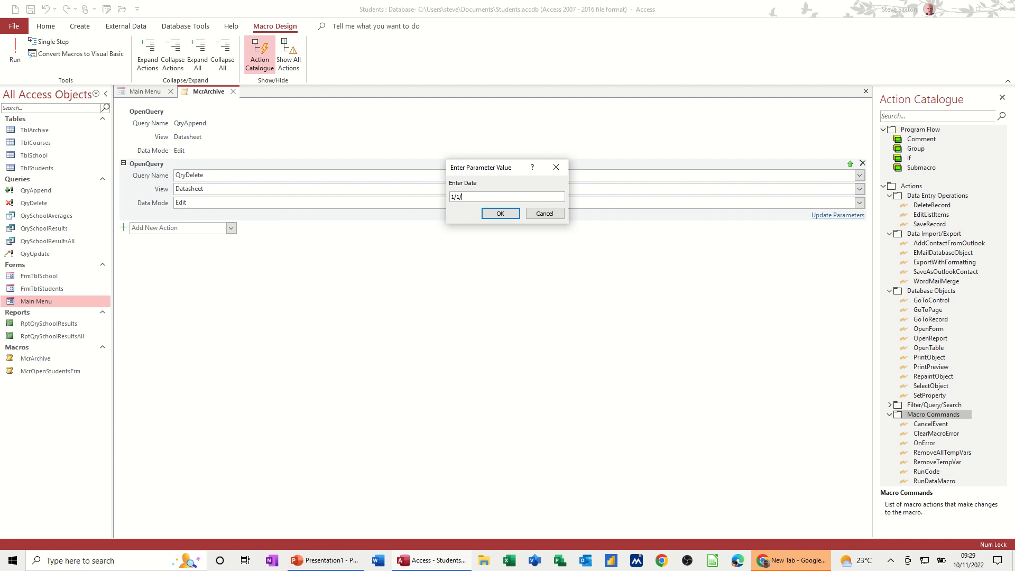
pyautogui.click(500, 213)
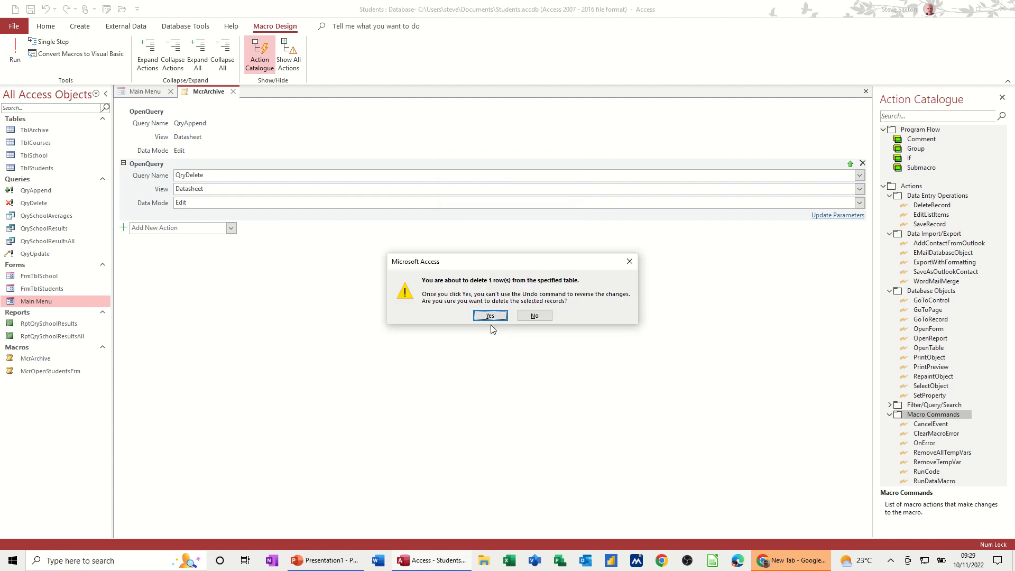
pyautogui.click(489, 315)
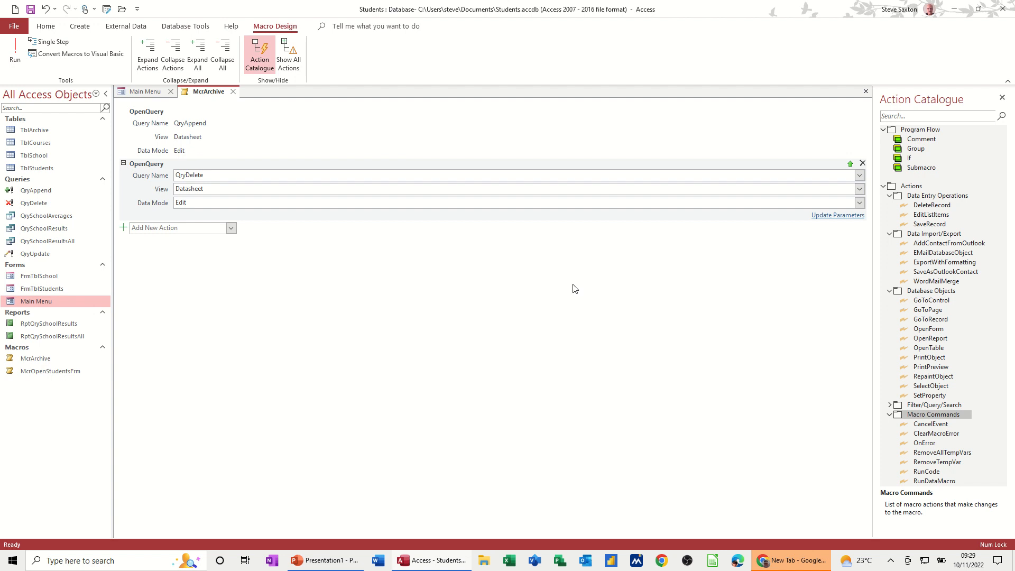
pyautogui.moveTo(72, 167)
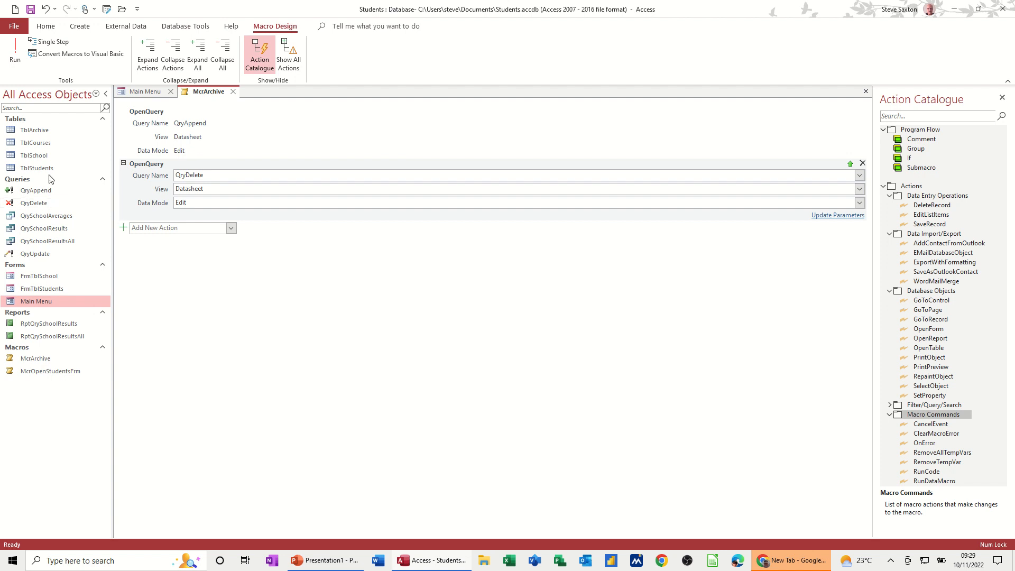
# Review the archived students in TblArchive, then close the table and McrArchive, leaving the Main Menu
pyautogui.doubleClick(37, 167)
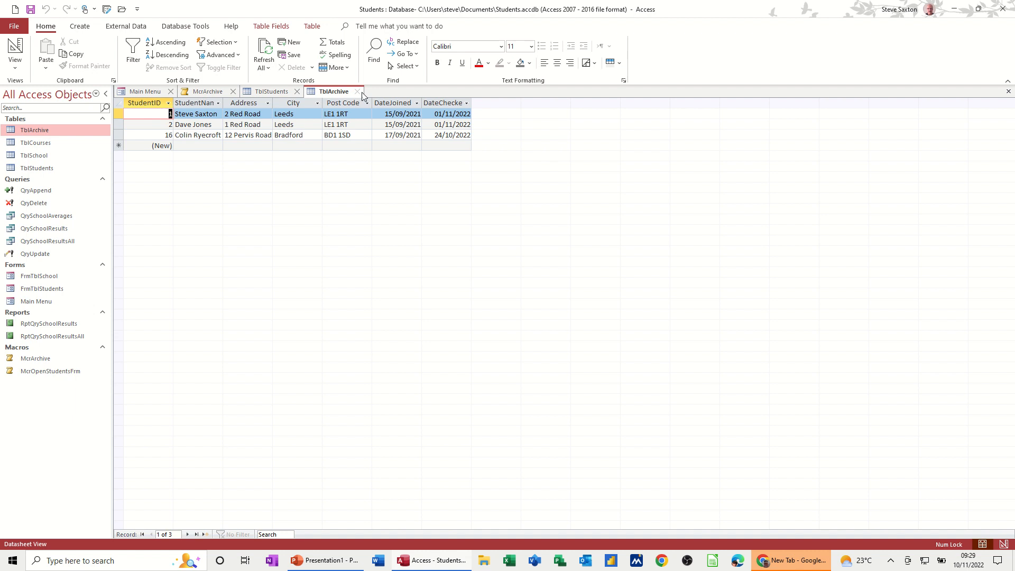
pyautogui.click(271, 91)
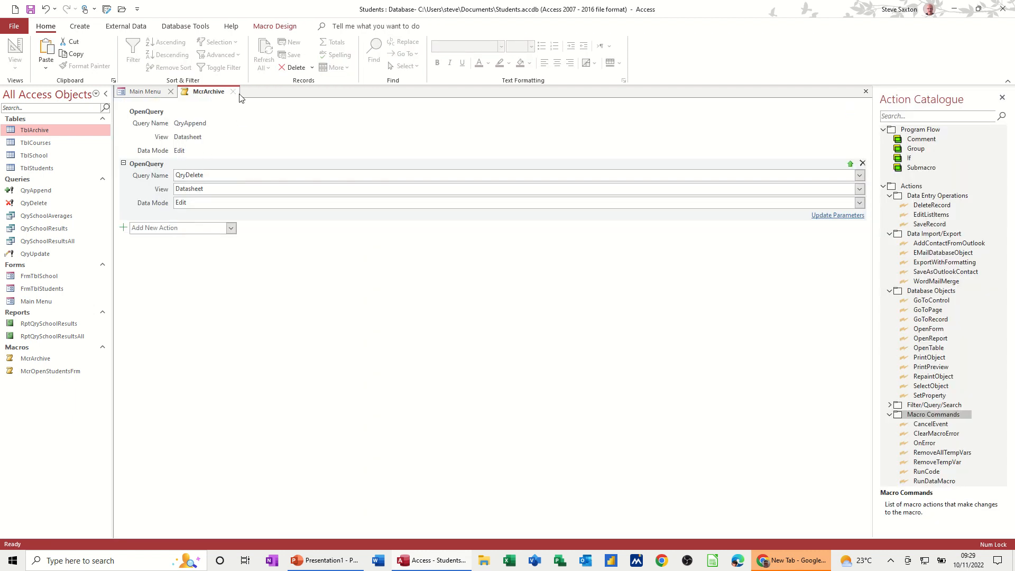
pyautogui.click(231, 91)
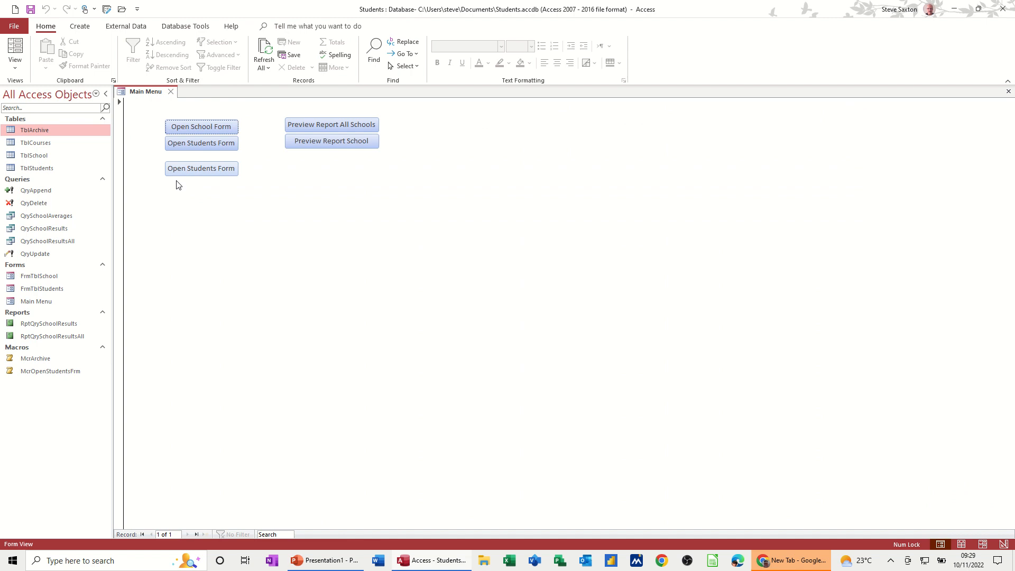
# Add an Archive button running McrArchive to the Main Menu form and return to Form View
pyautogui.click(20, 55)
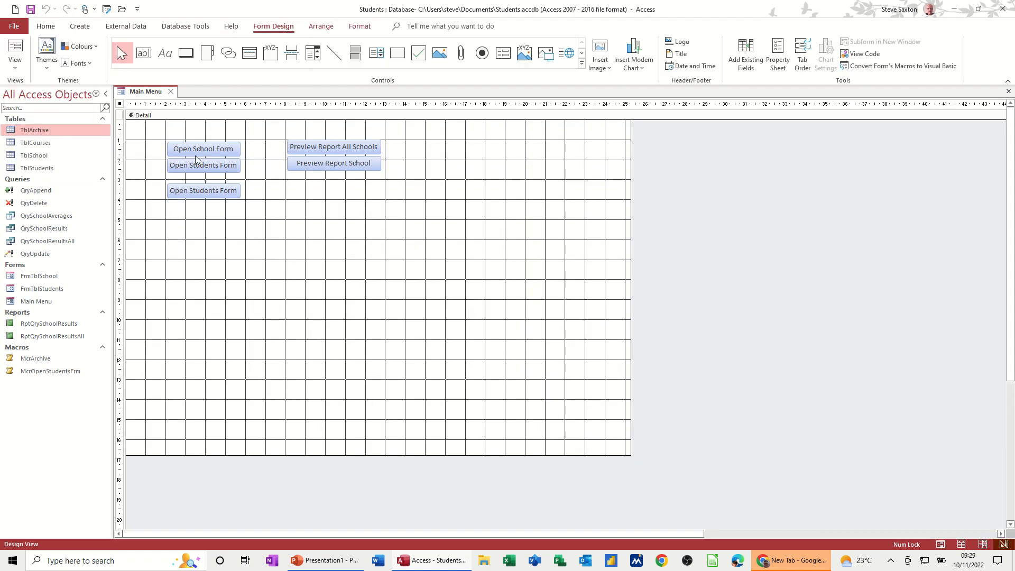
pyautogui.click(186, 53)
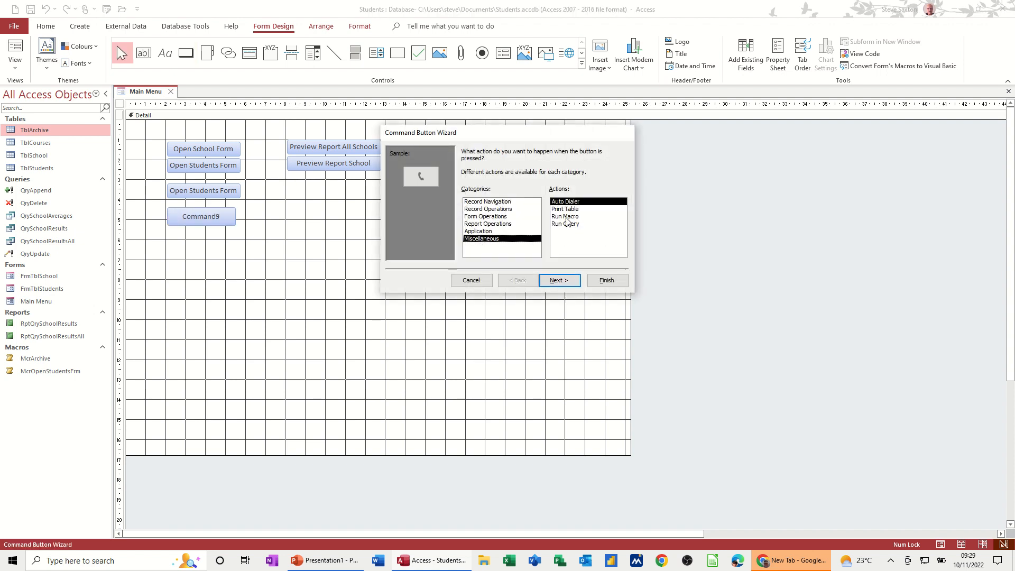
pyautogui.click(559, 280)
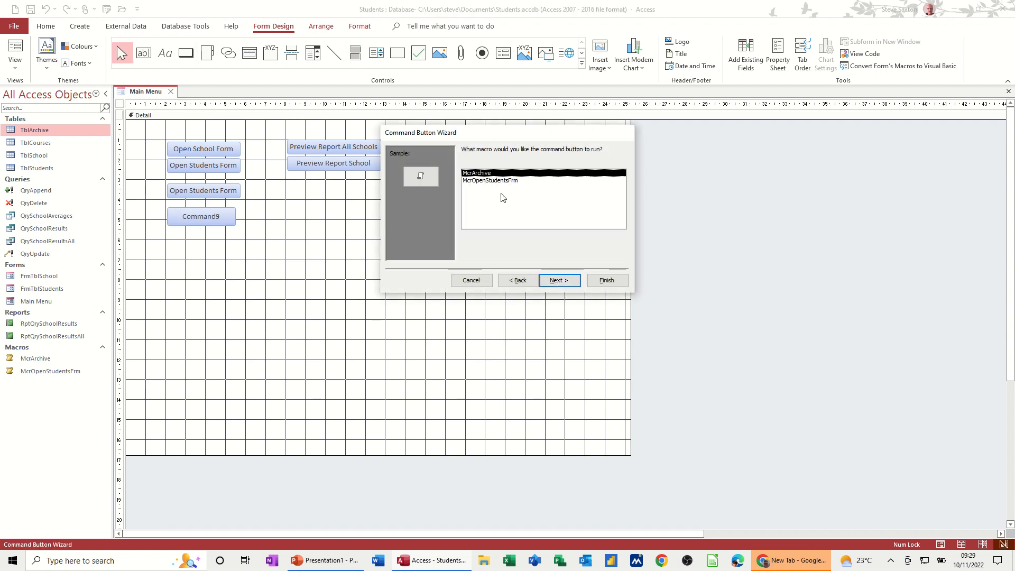
pyautogui.click(560, 281)
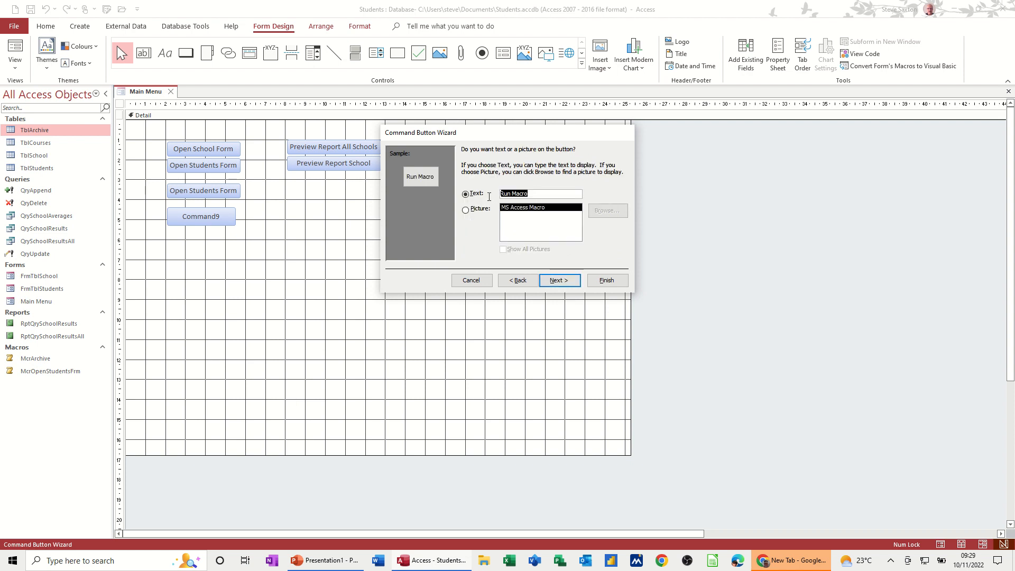
pyautogui.write('Archive')
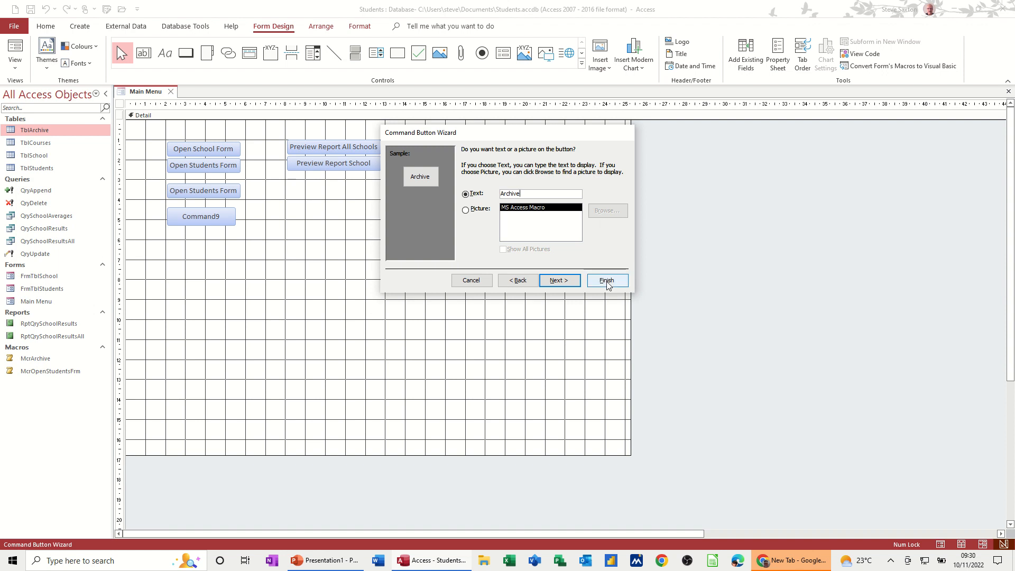
pyautogui.click(607, 280)
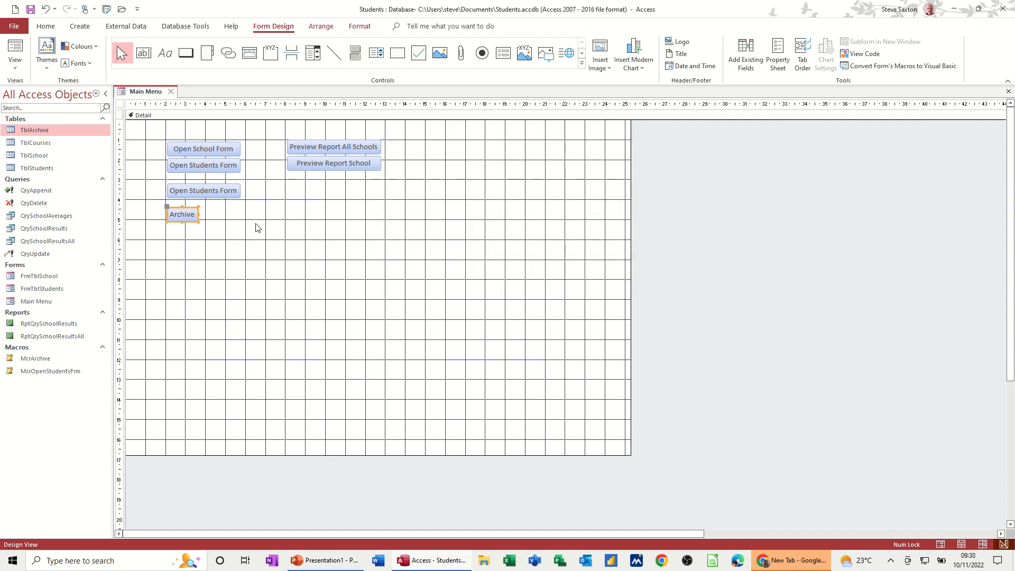
pyautogui.moveTo(185, 213)
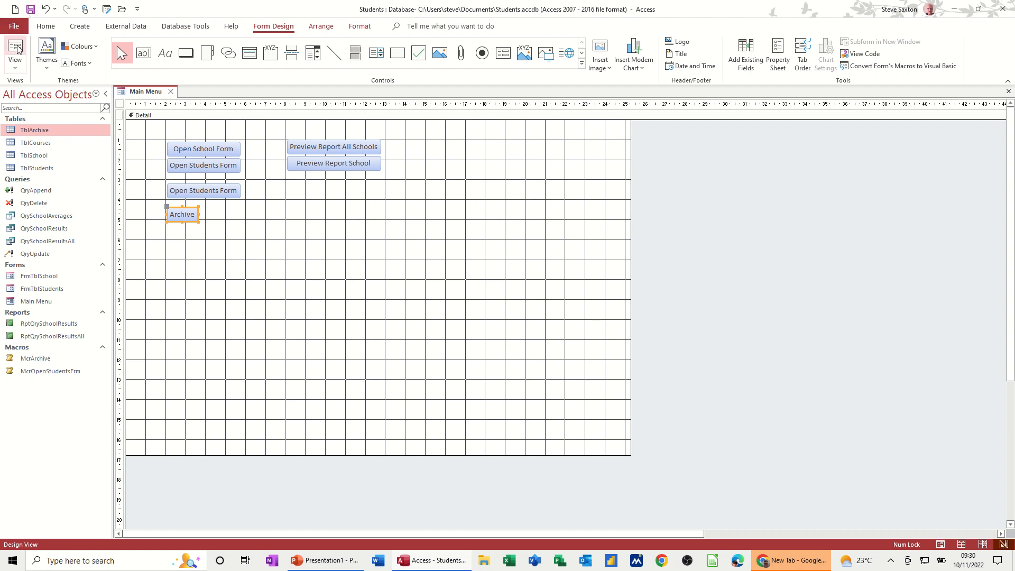
pyautogui.click(18, 48)
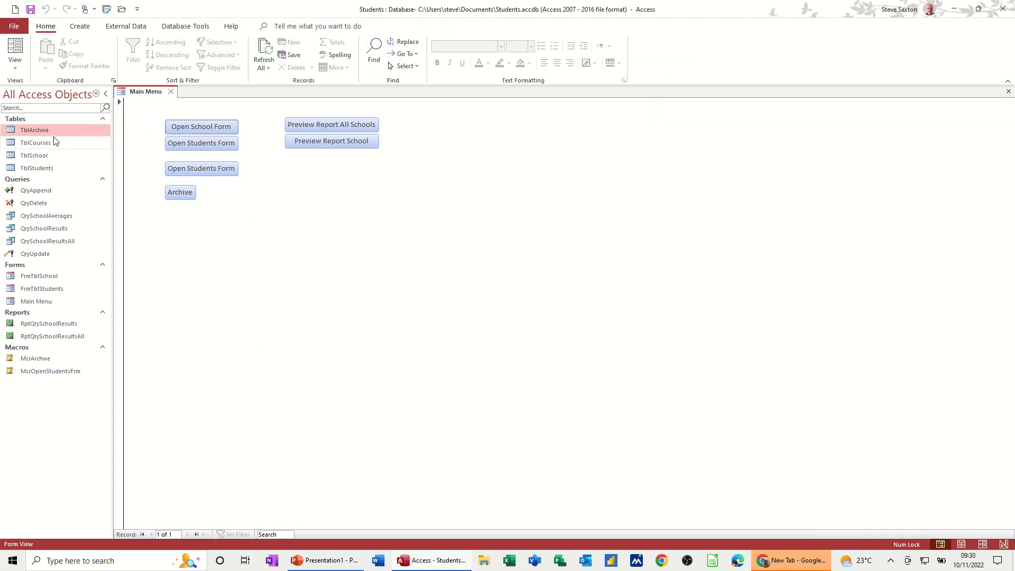
pyautogui.doubleClick(37, 167)
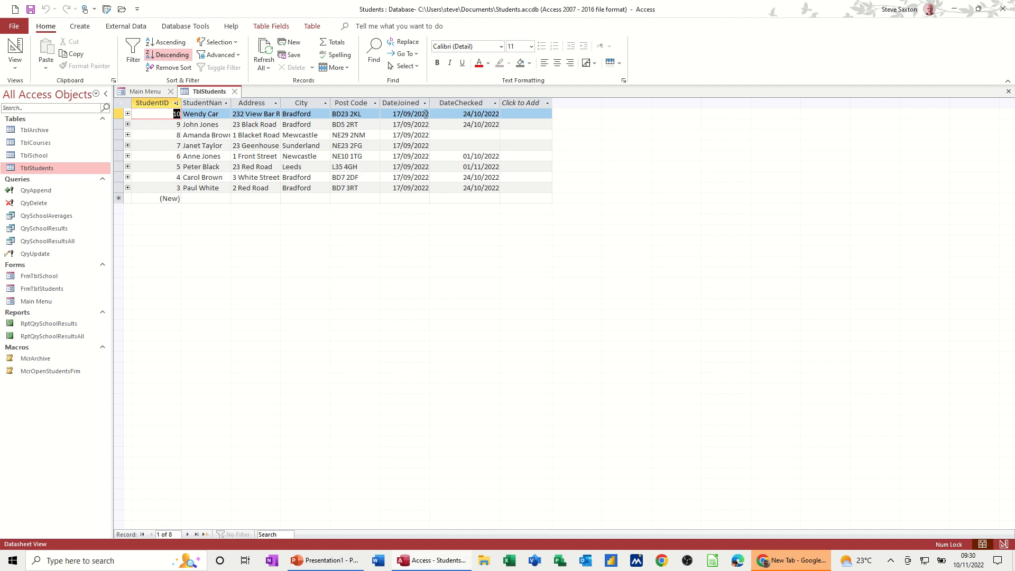
pyautogui.click(417, 115)
pyautogui.write('1')
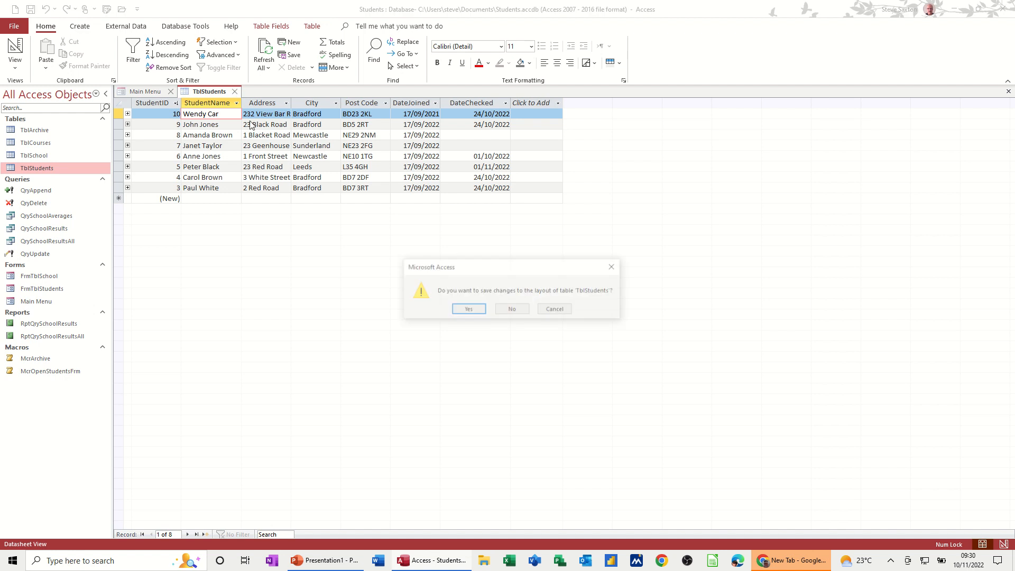
pyautogui.click(468, 309)
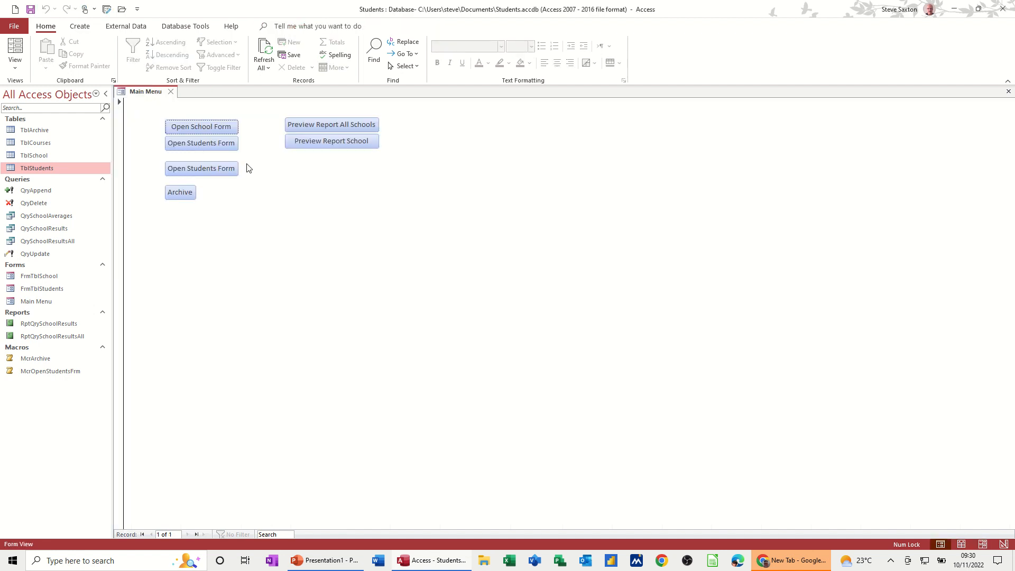
pyautogui.moveTo(178, 195)
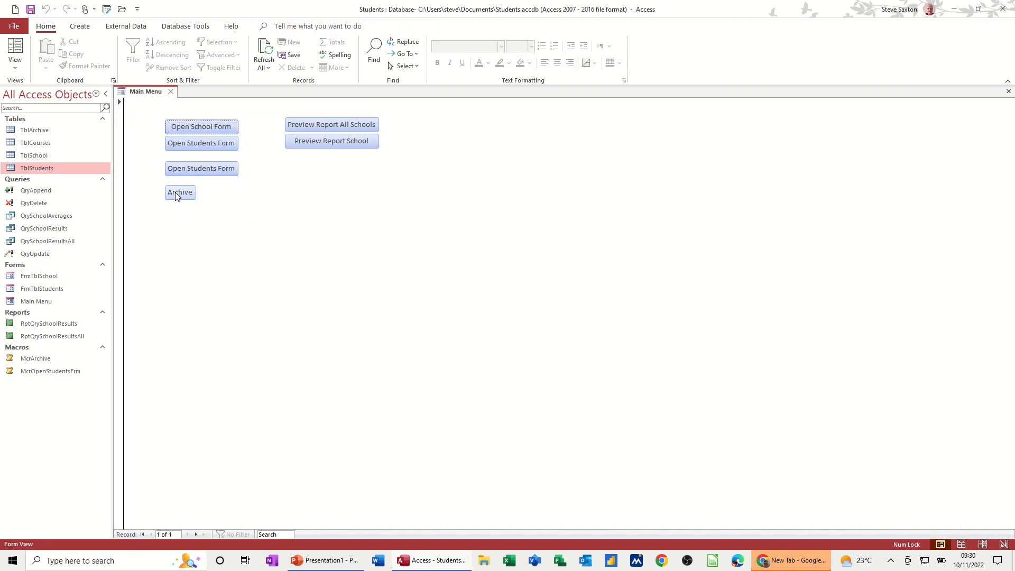
# Run Archive from the Main Menu and confirm appending one old student row
pyautogui.click(180, 192)
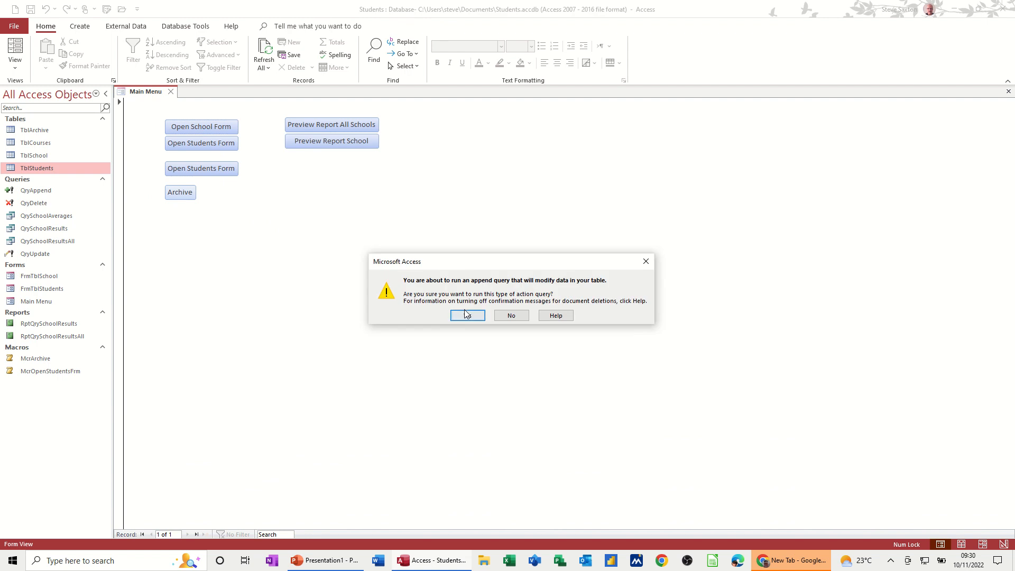
pyautogui.click(467, 315)
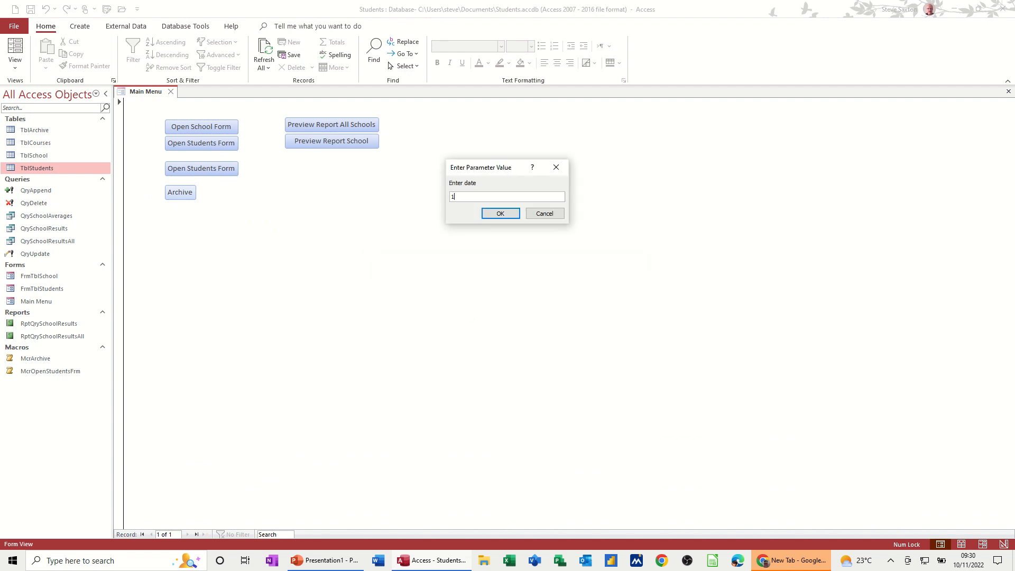
pyautogui.click(500, 213)
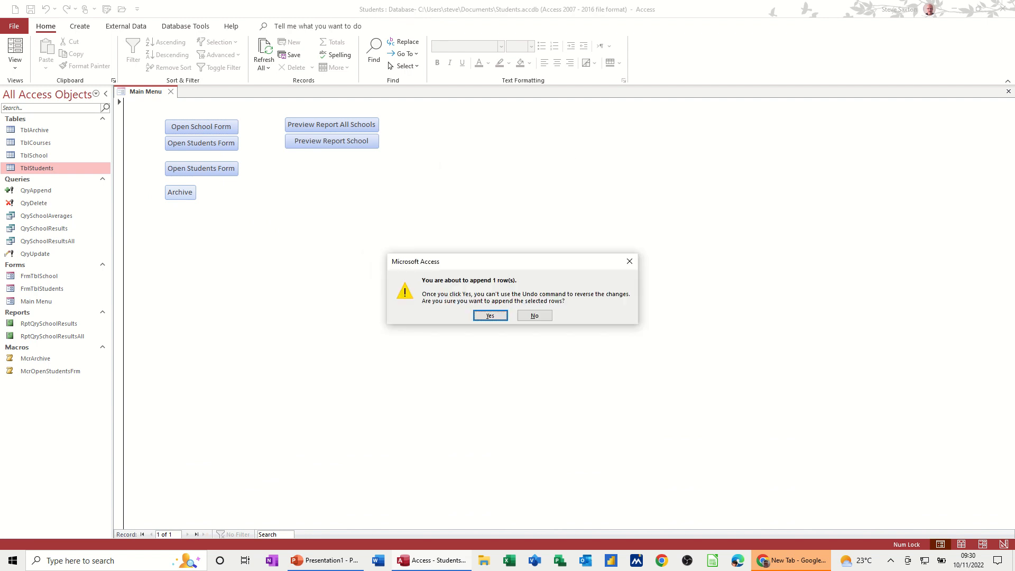
pyautogui.click(490, 315)
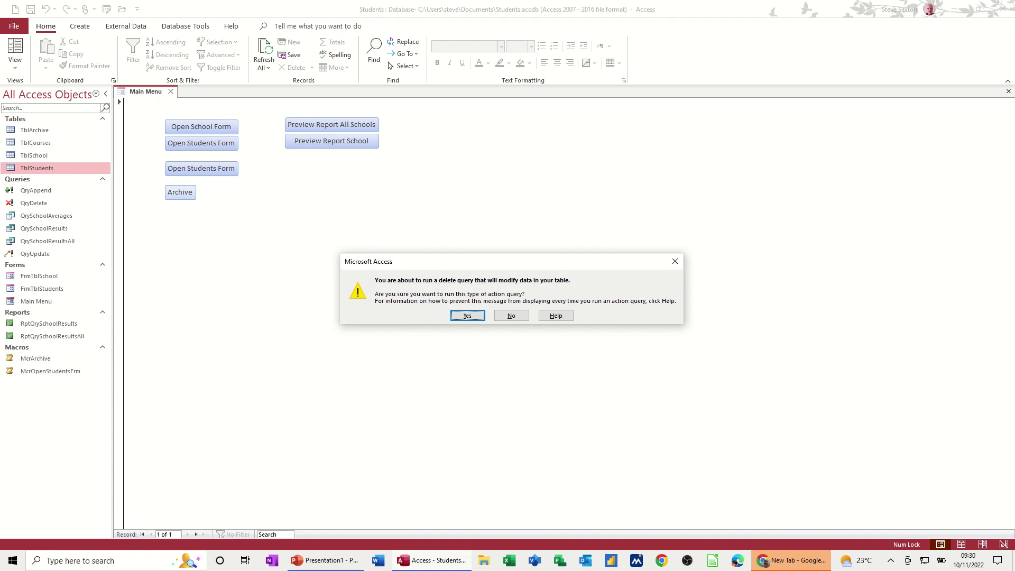
# Confirm the delete query's cutoff date and the deletion of the one row
pyautogui.click(467, 315)
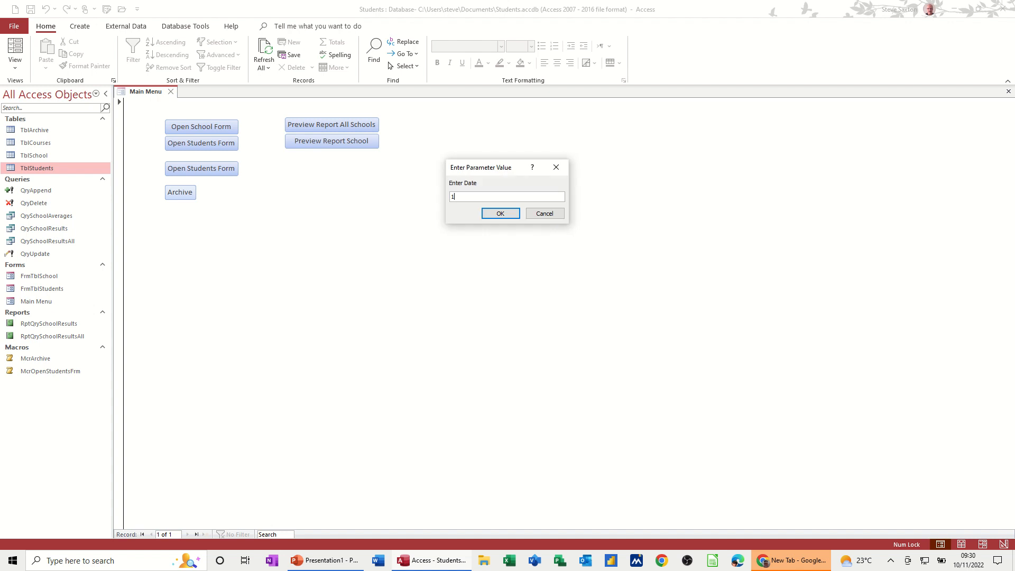
pyautogui.write('/1')
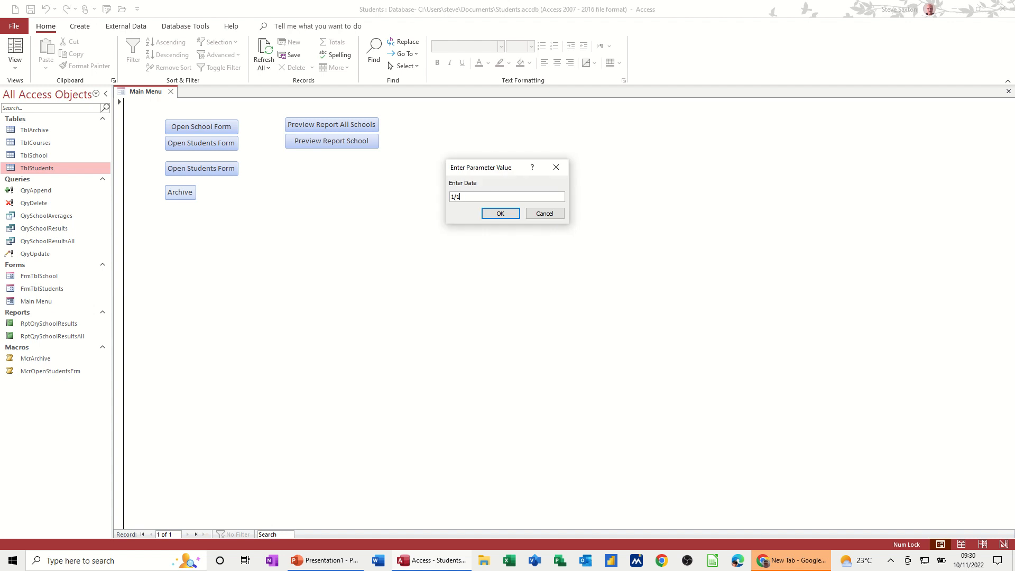
pyautogui.click(500, 214)
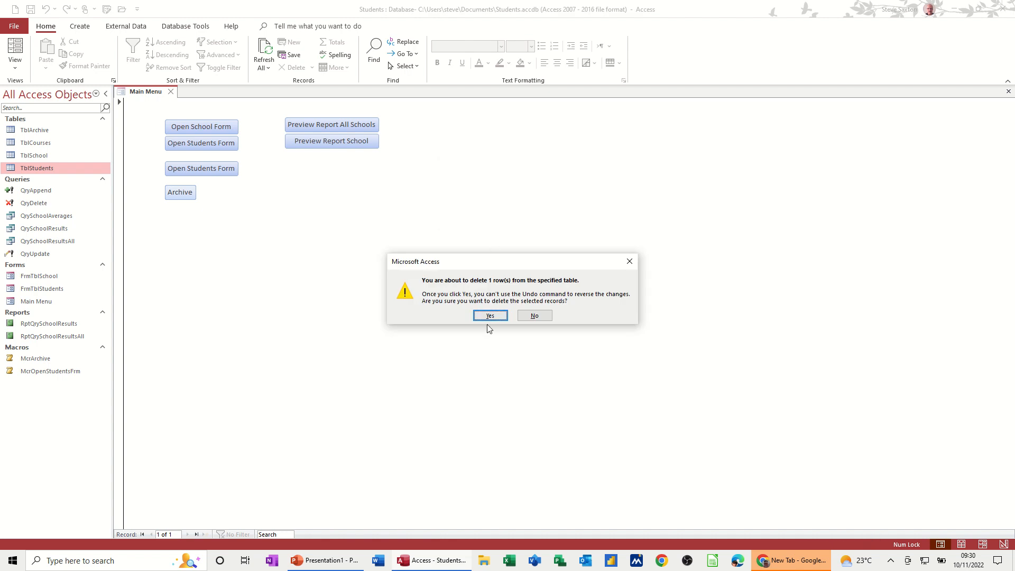
pyautogui.click(490, 315)
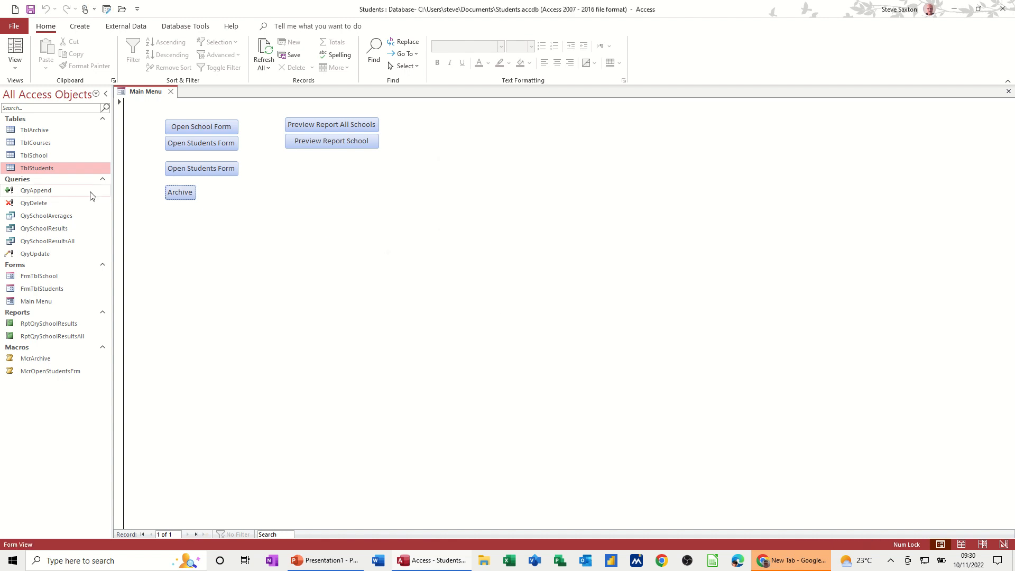
pyautogui.doubleClick(37, 168)
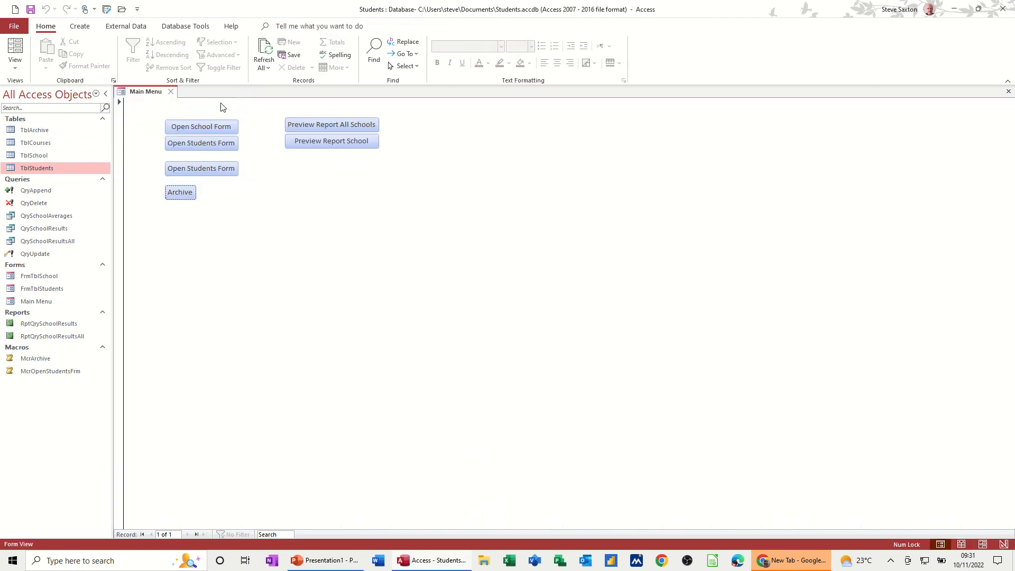
pyautogui.moveTo(299, 222)
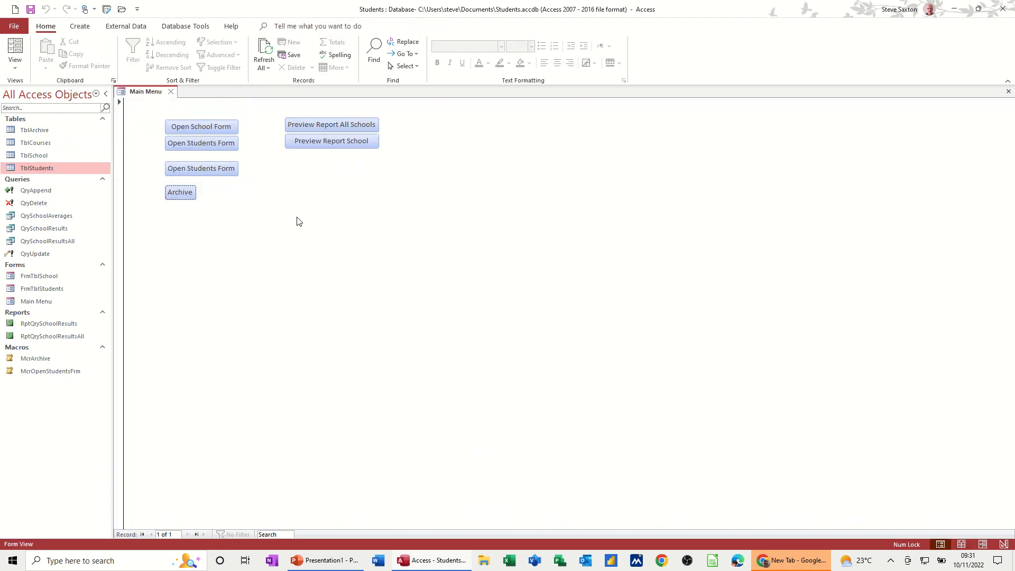